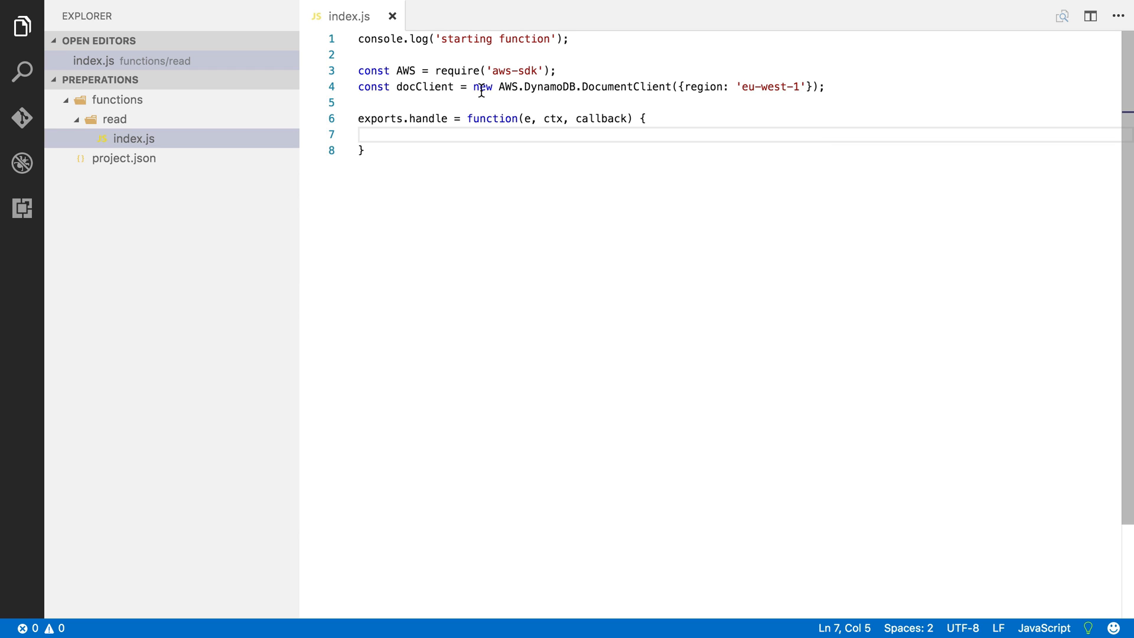
Type var scanningParameters = { TableName: 'guestbook', Limit: 100 }; inside the handler.
type("v")
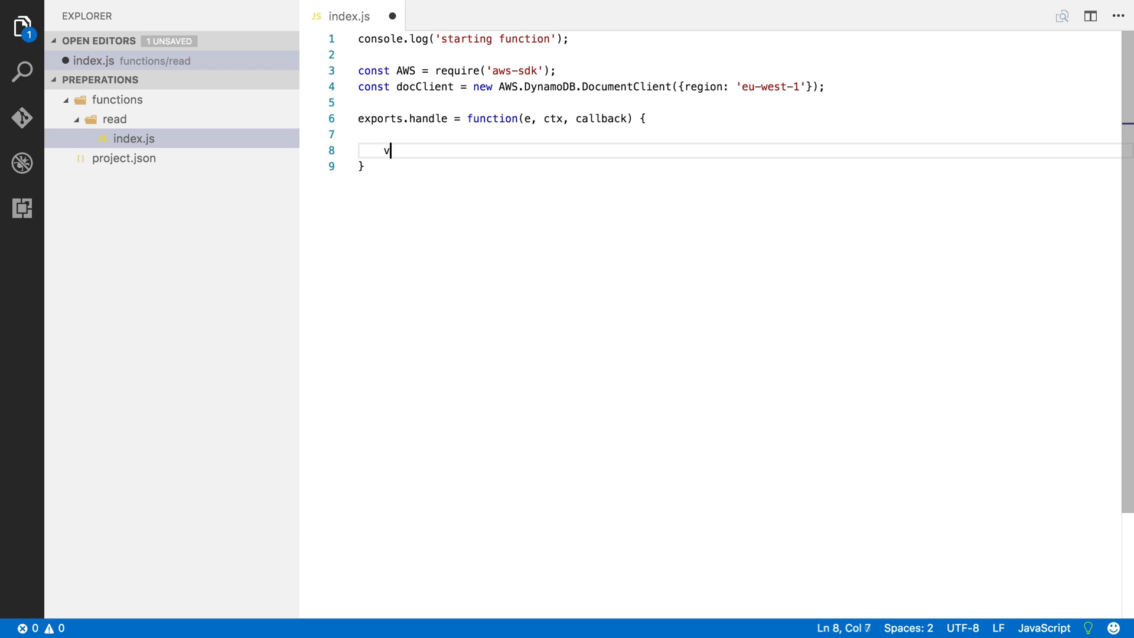
type("ar scanning")
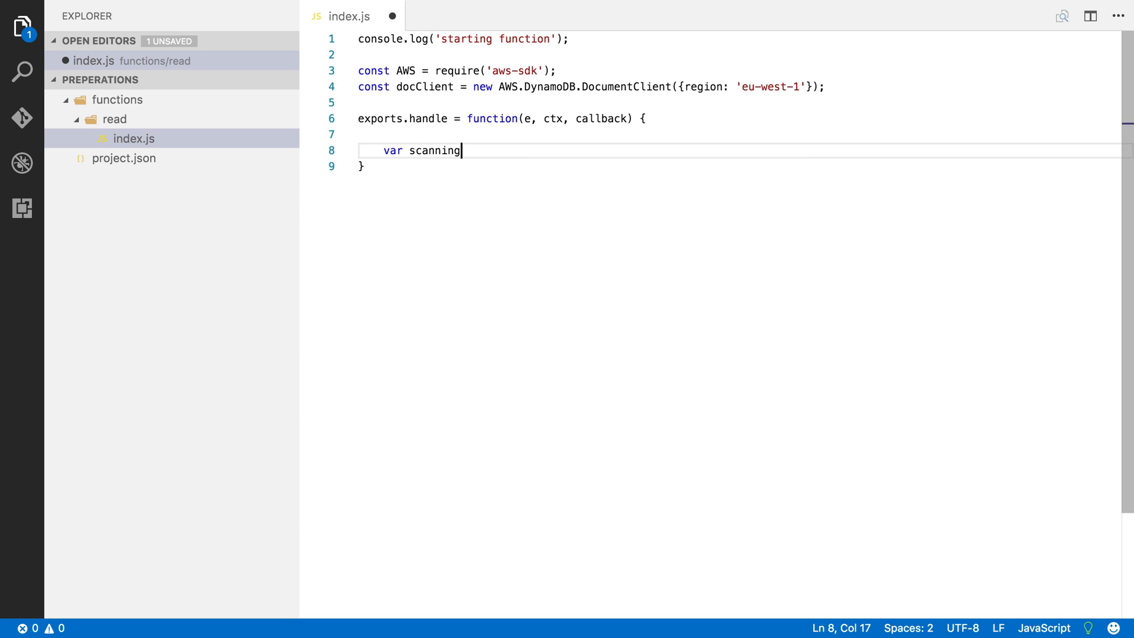
type("Parameters")
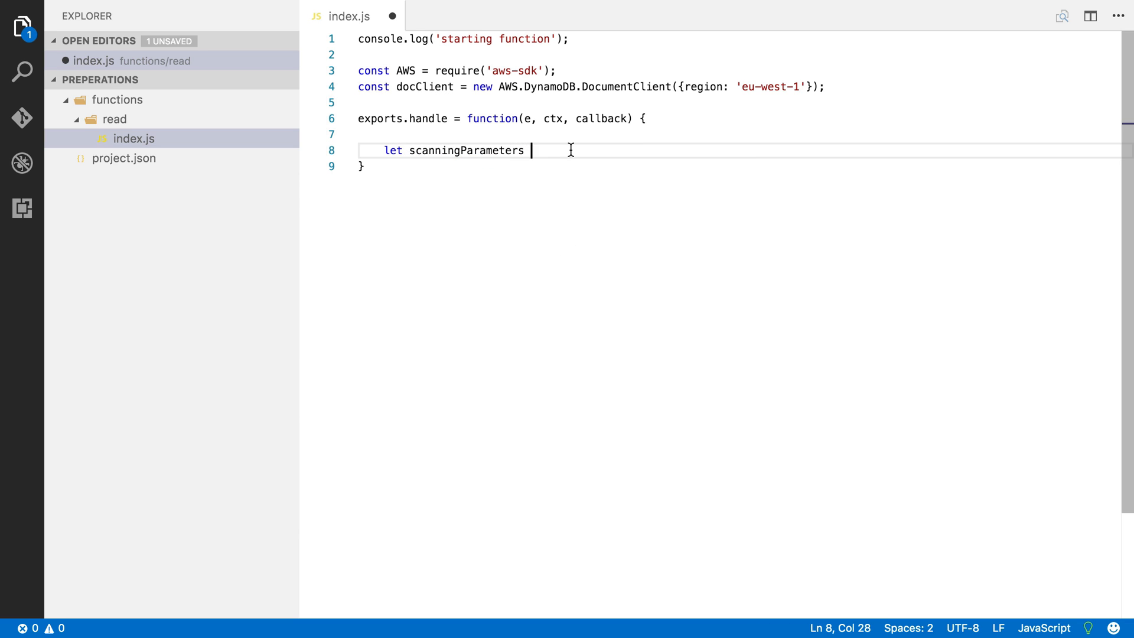
type("= {")
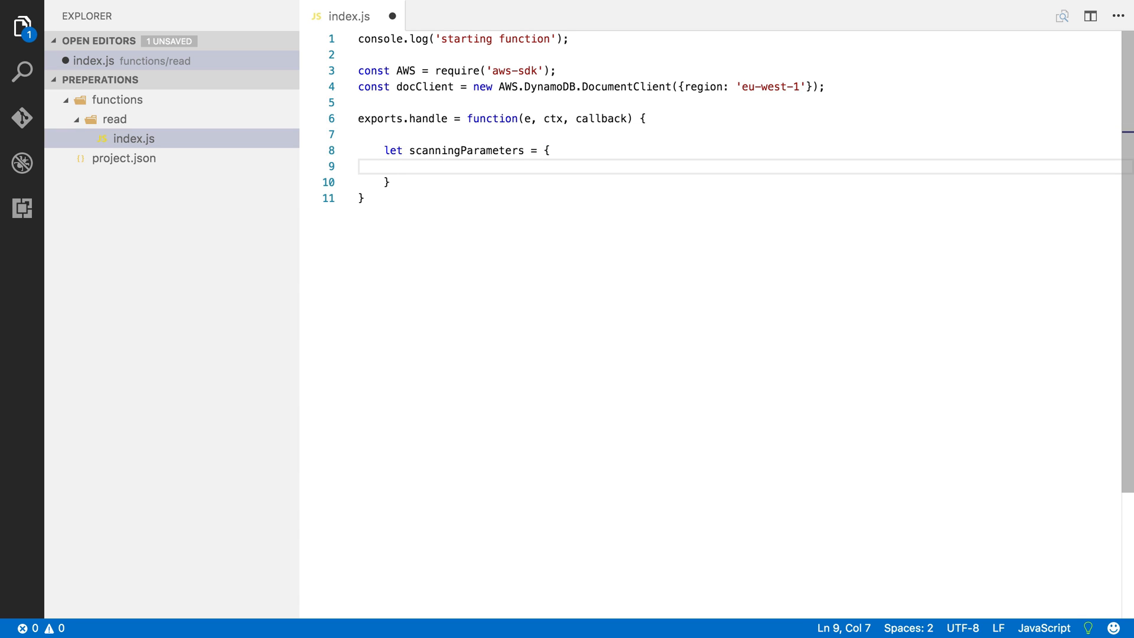
type("tableName: '")
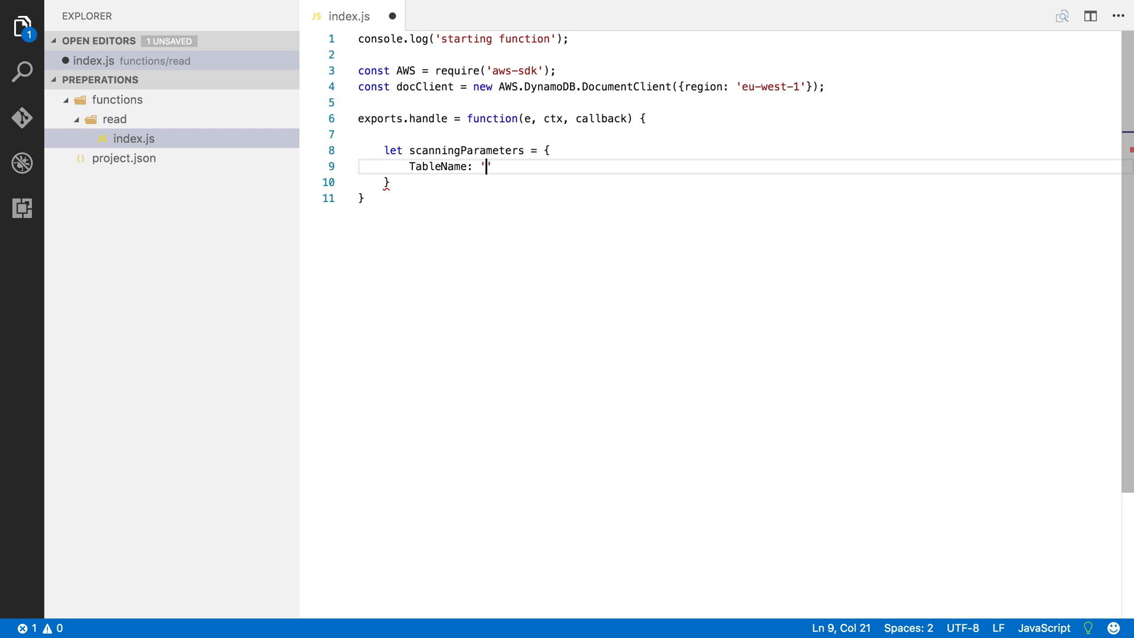
type("guestbook'")
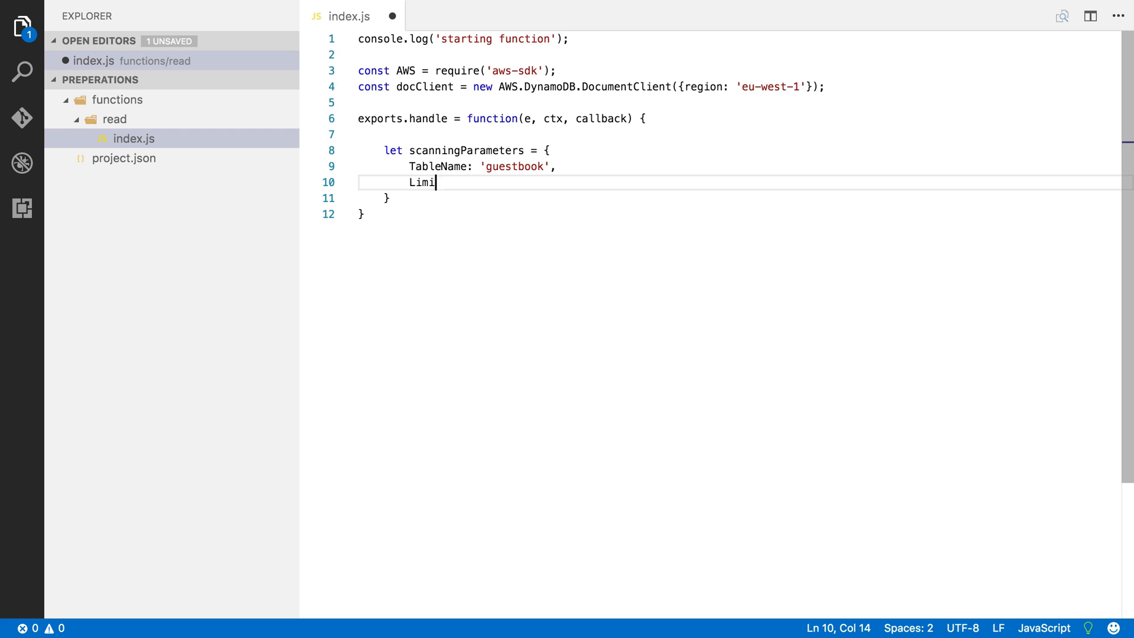
type("t: 100")
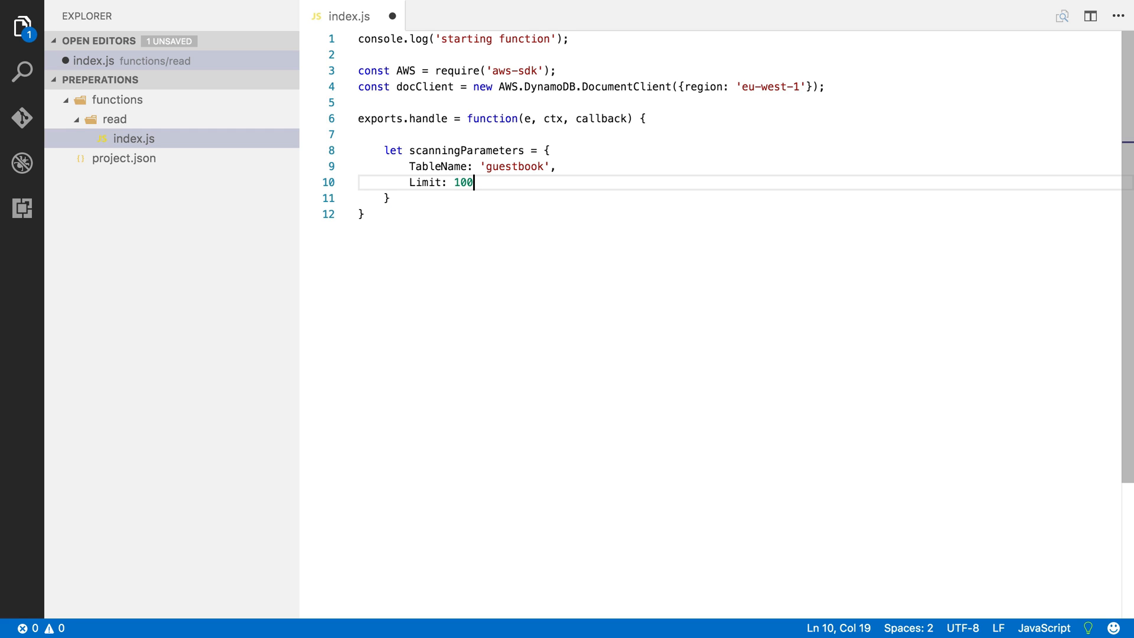
type(";")
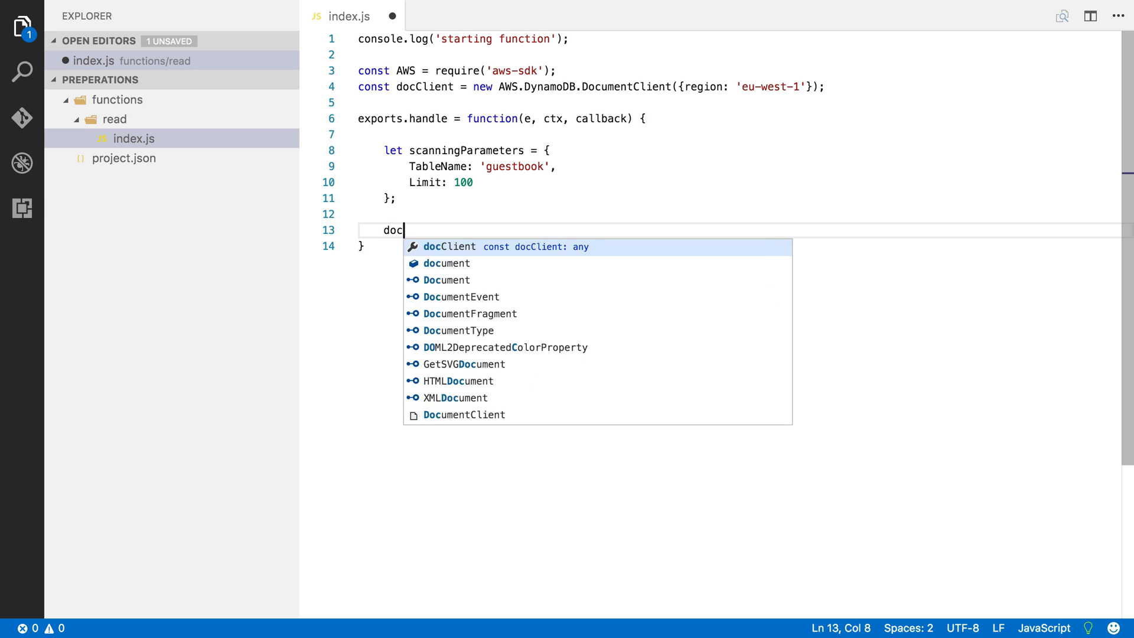
Write docClient.scan(scanningParameters) with a callback returning (err, null) on error, else (null, data).
type("Client.")
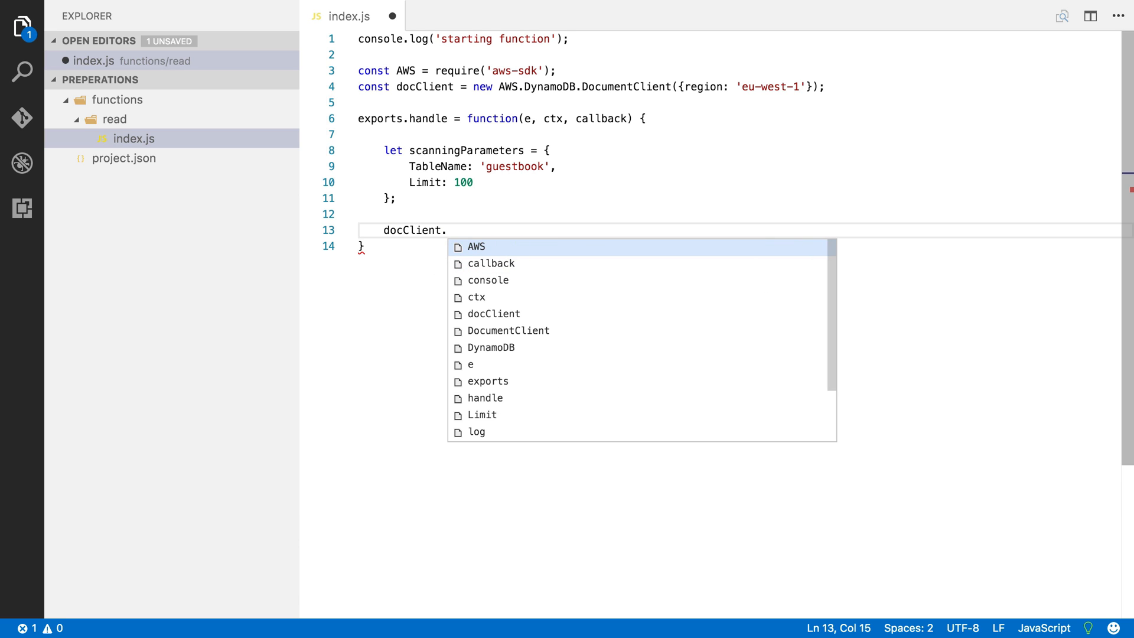
type("scan(scanningParameters")
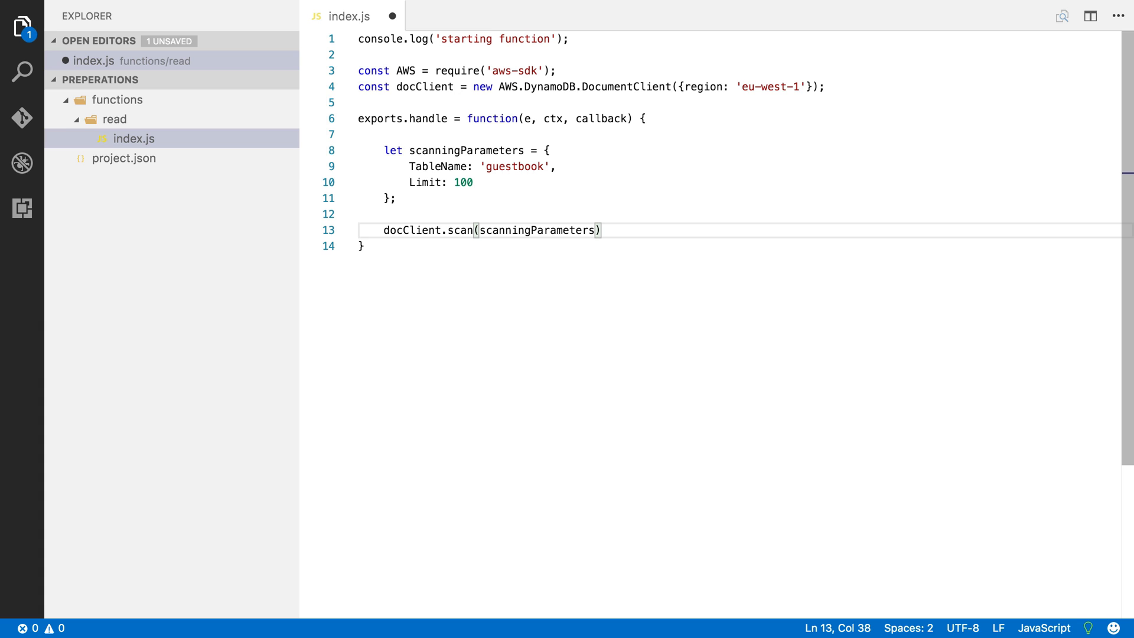
type(", function")
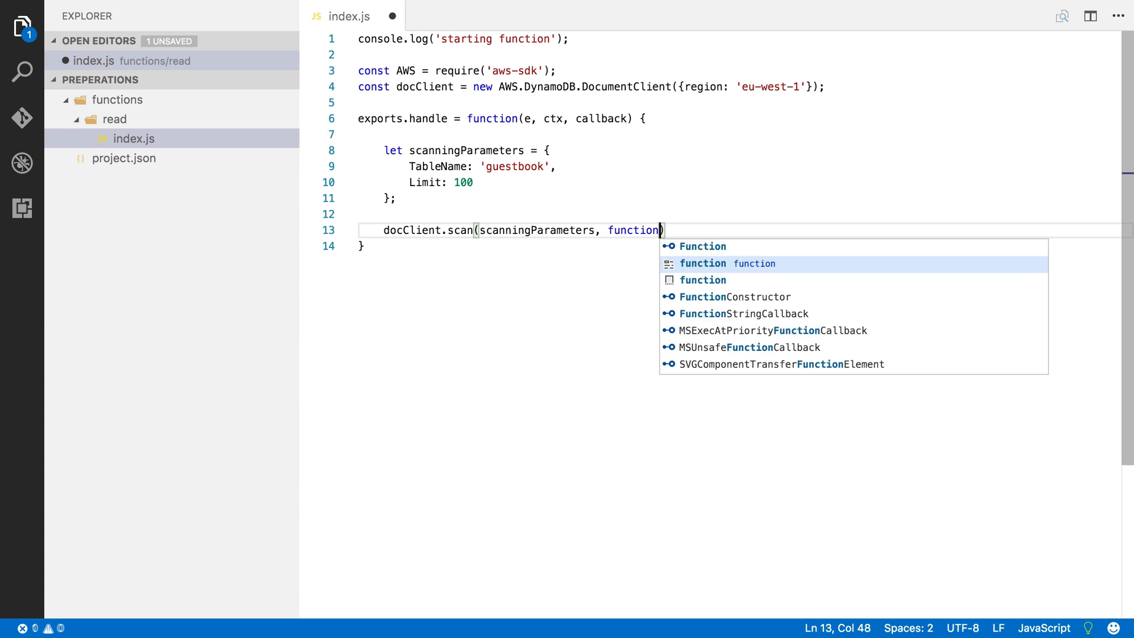
type("(err")
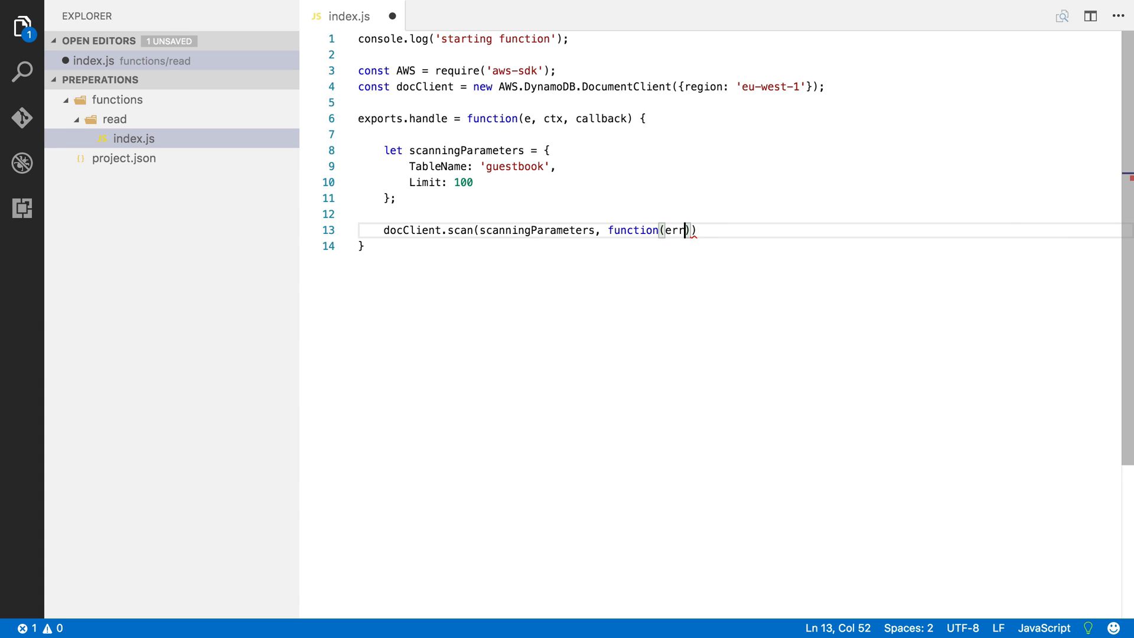
type(", data){")
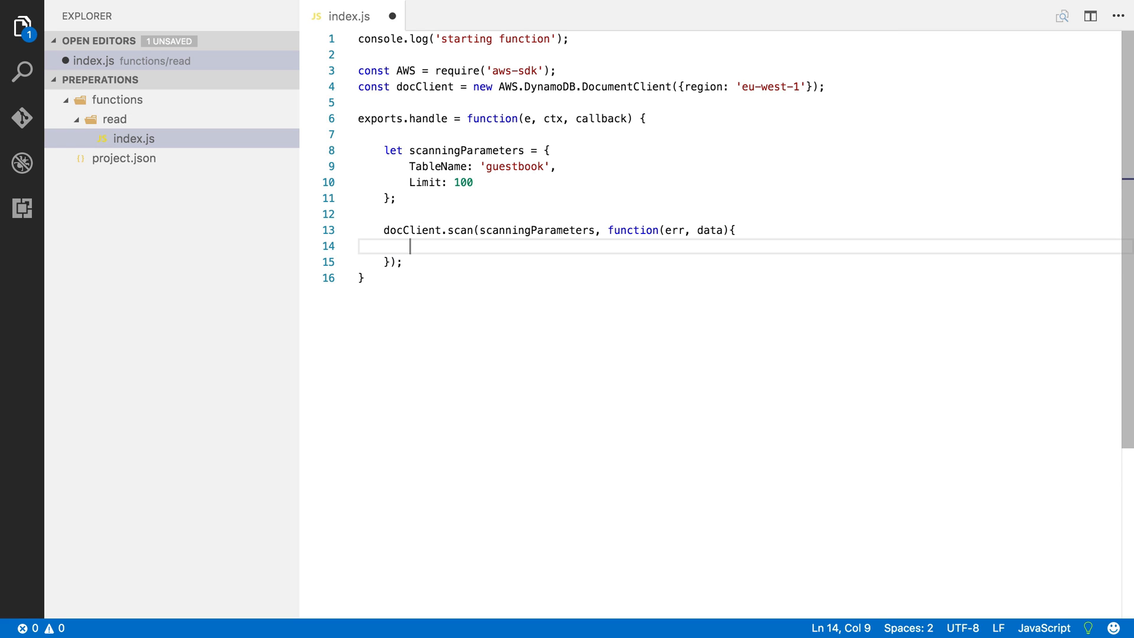
type("if(err){")
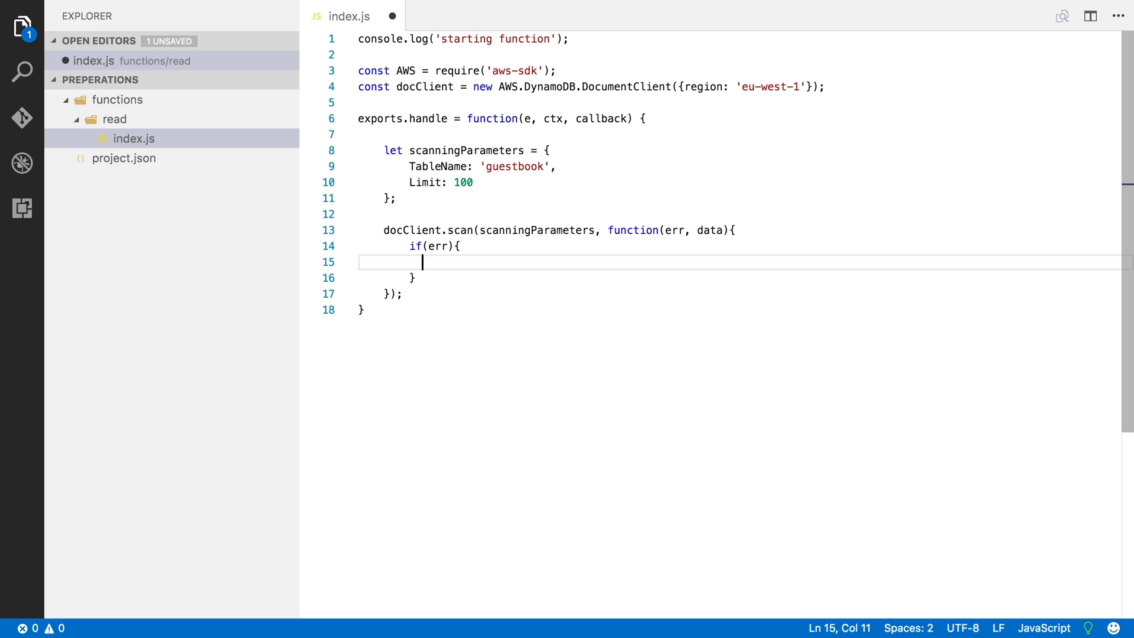
type("callback(err")
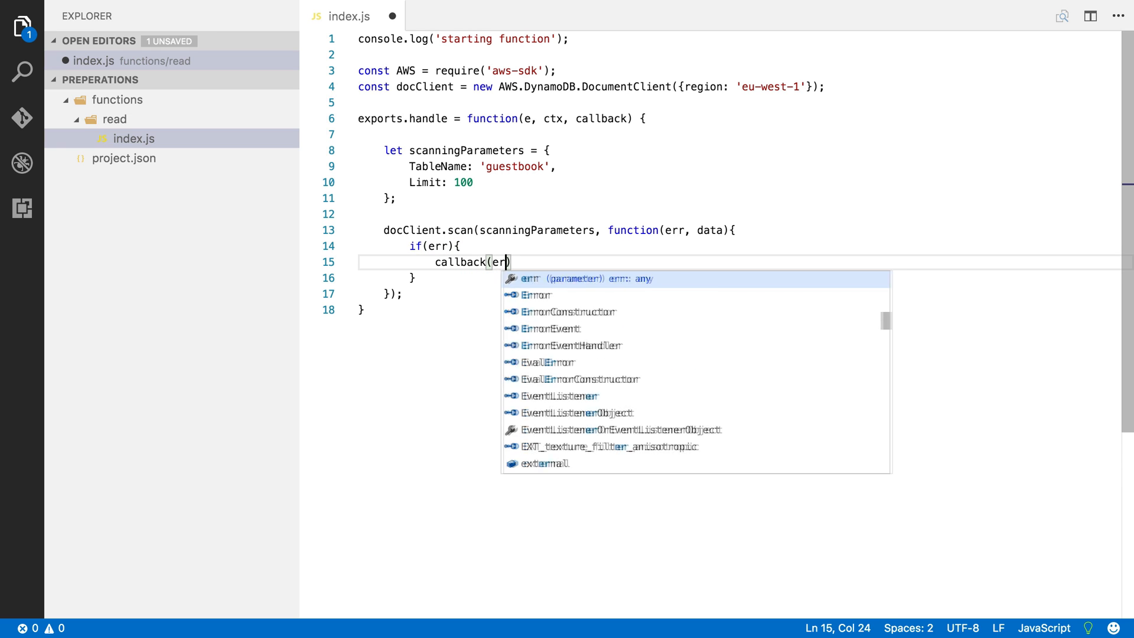
type(", null")
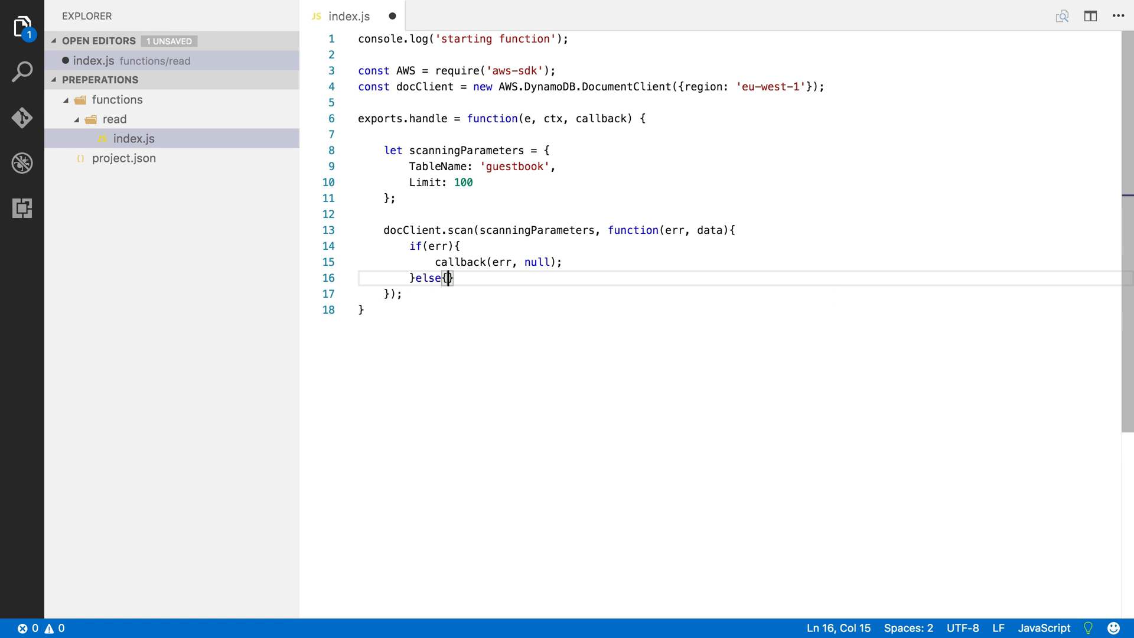
type("callback(null,")
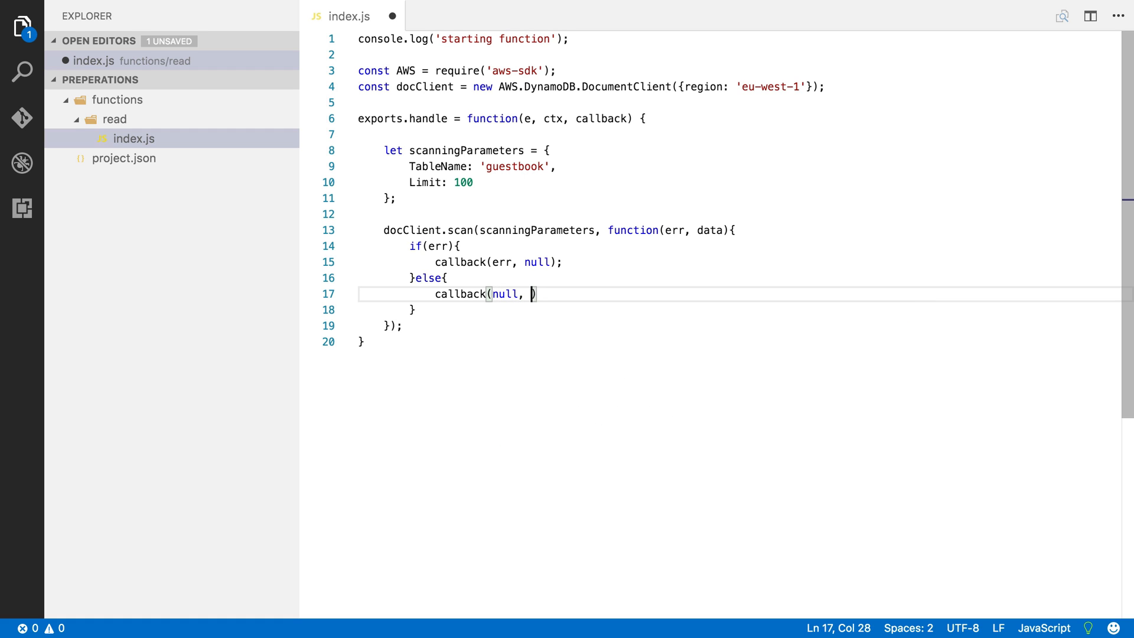
type("data);")
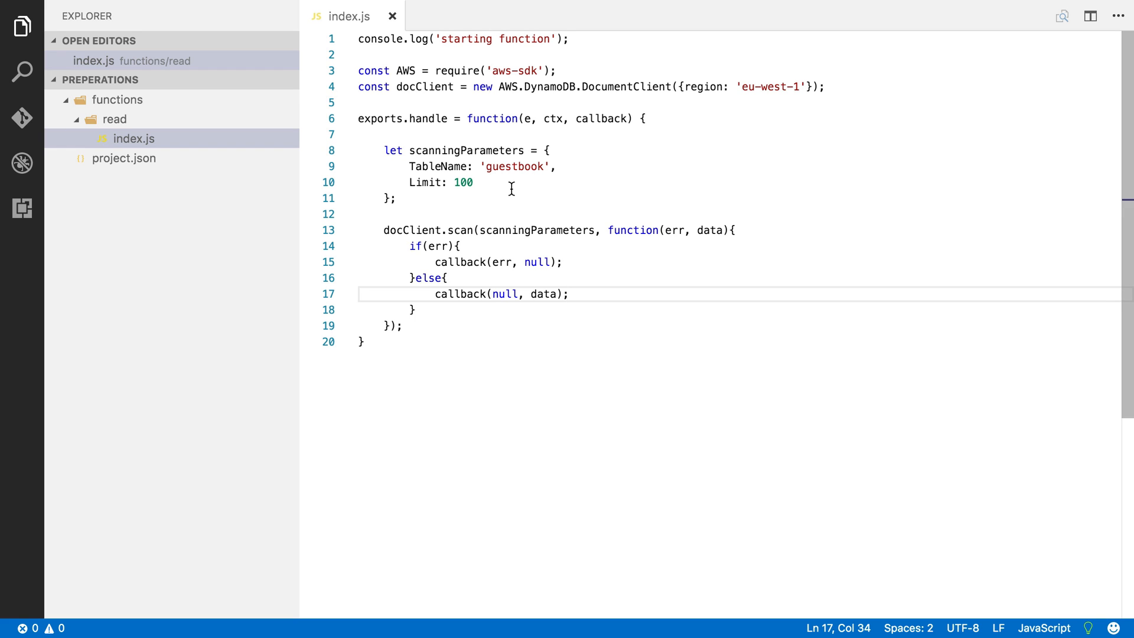
double_click(460, 230)
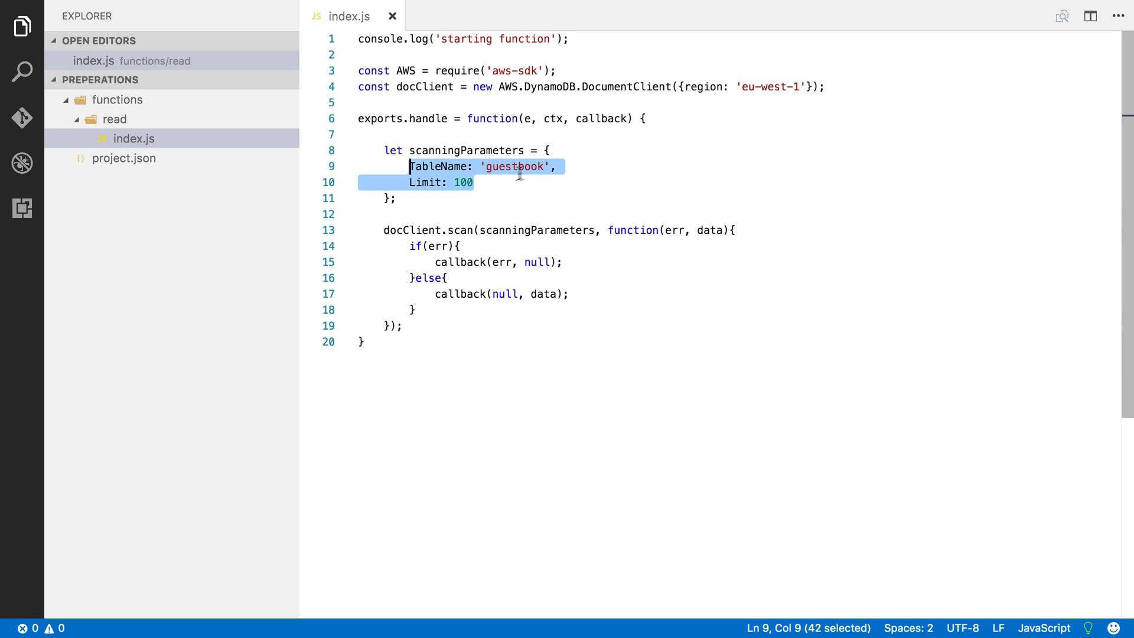
mouse_move(482, 185)
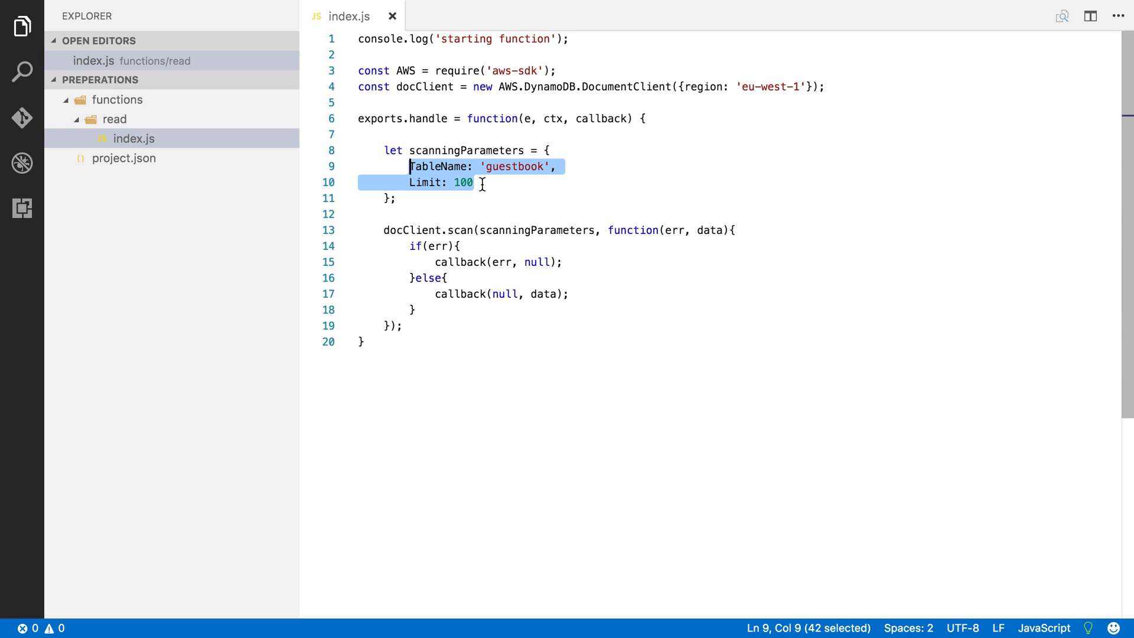
left_click(474, 183)
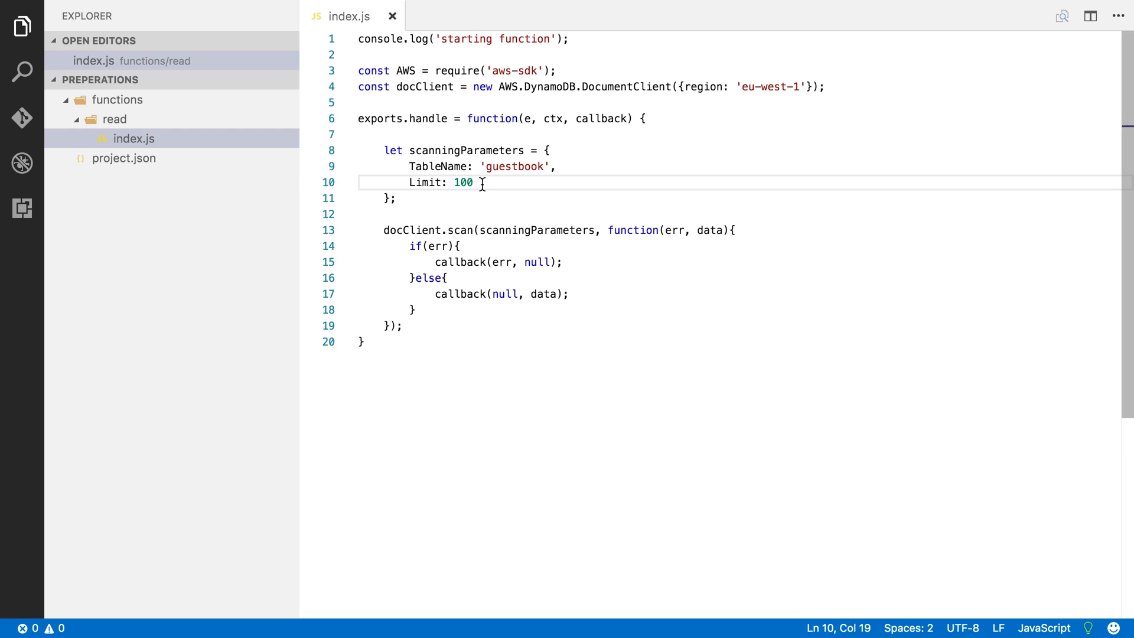
Close the scan code with a */ comment end and add blank lines below it.
left_click(382, 151)
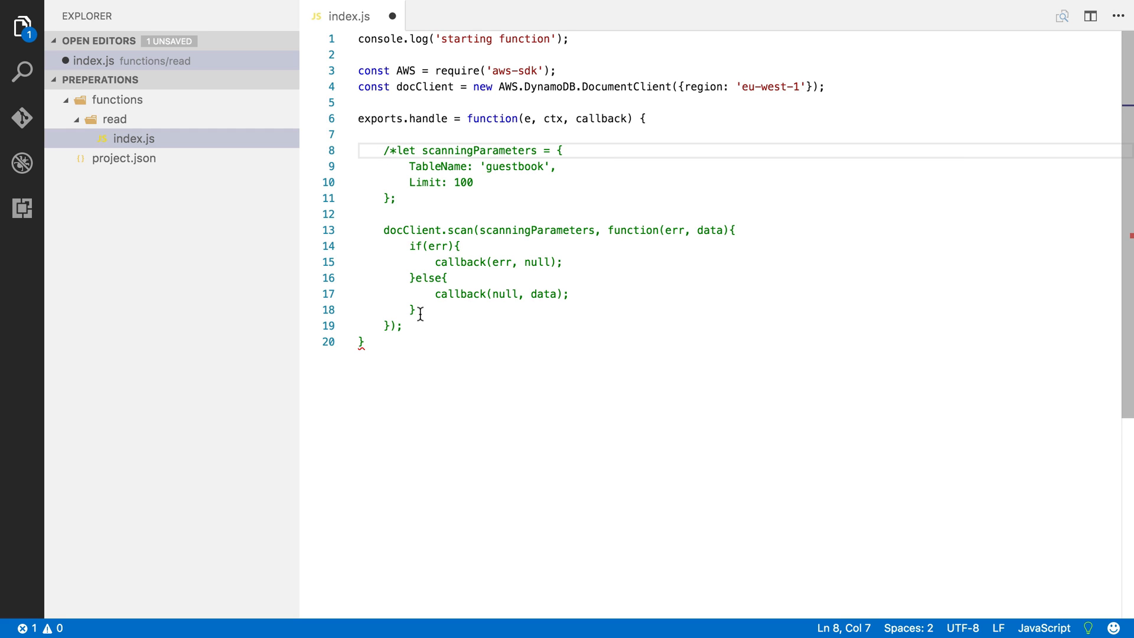
type("*/")
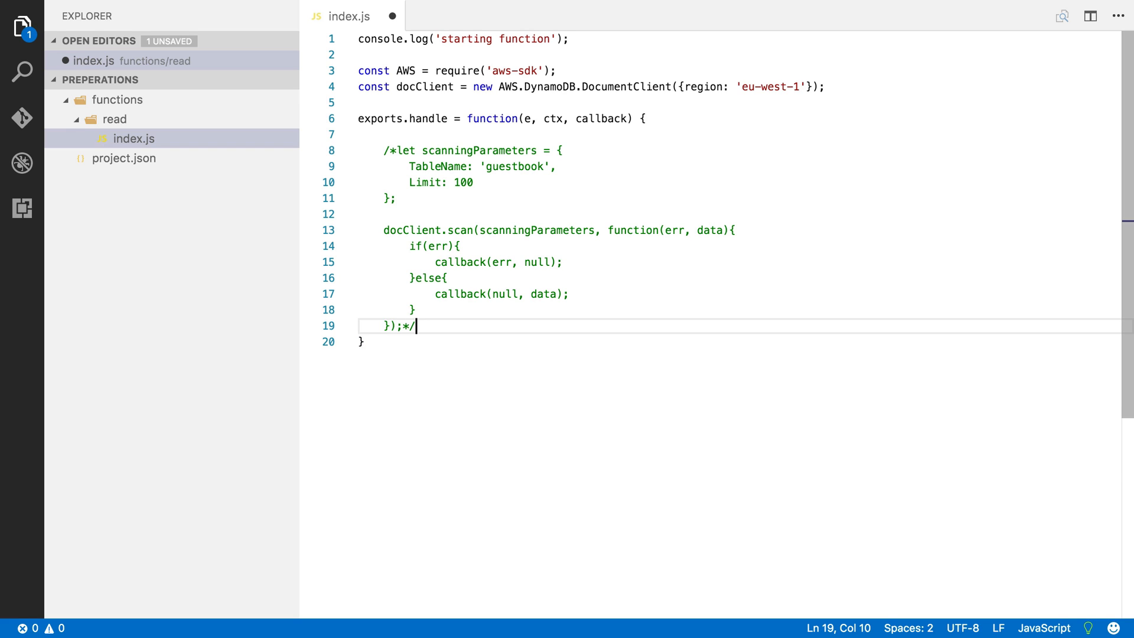
key("enter")
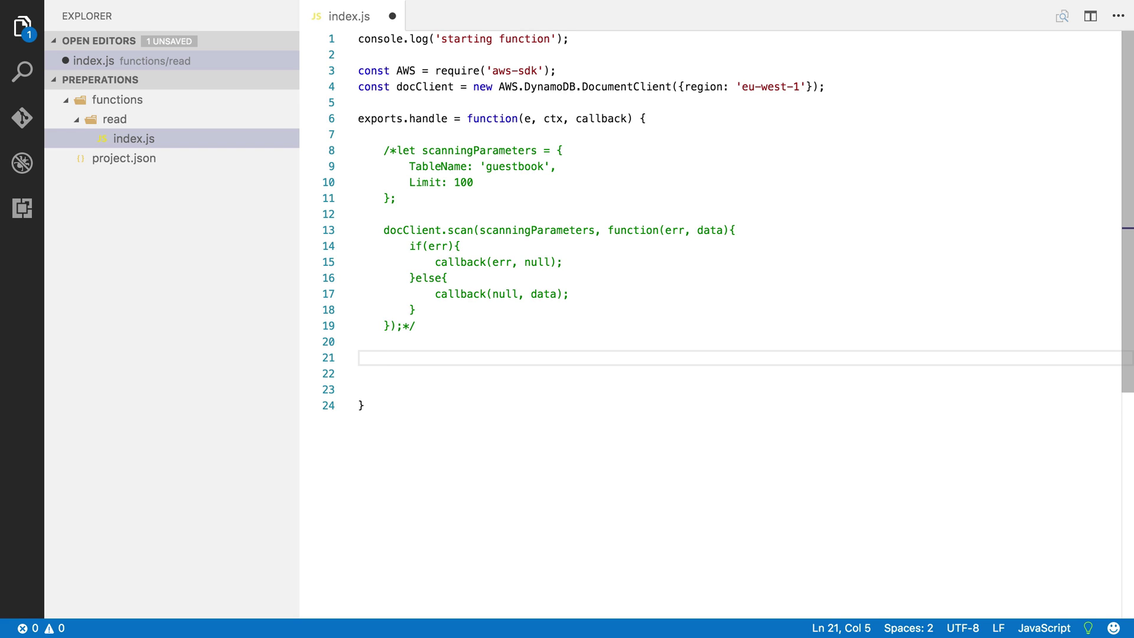
type("var params = {")
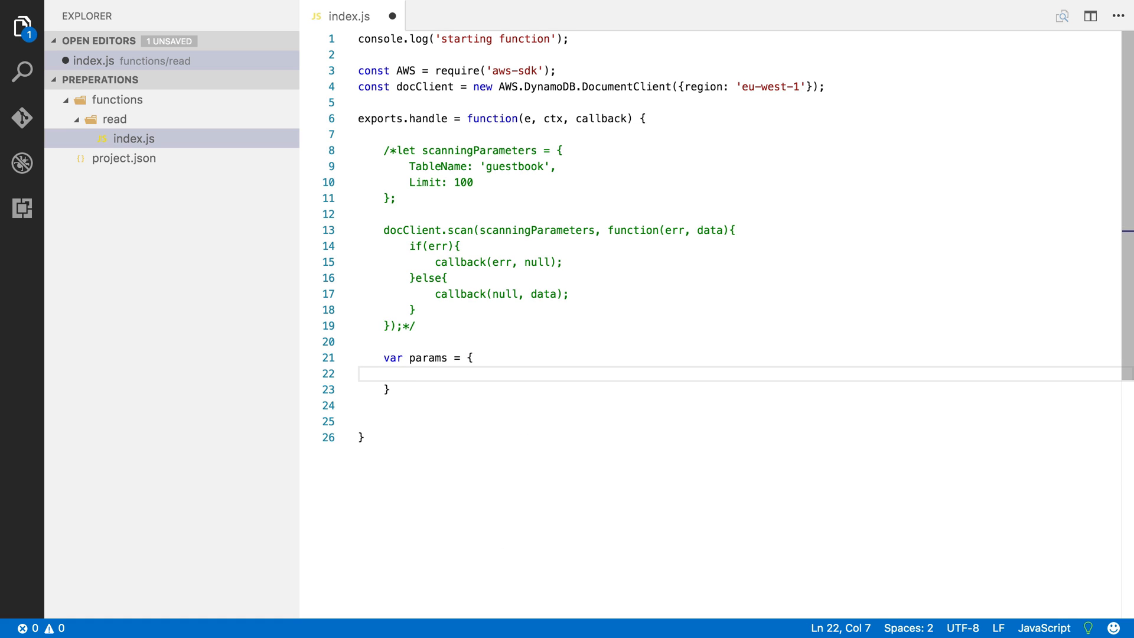
type("Ta")
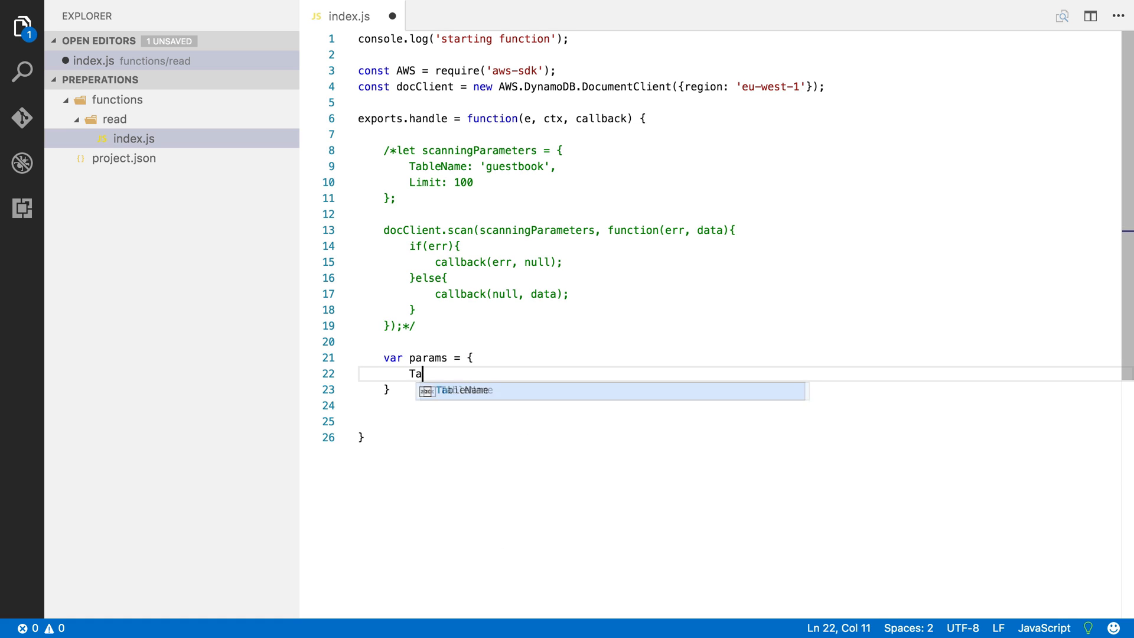
type("bleName: 'guestbook',")
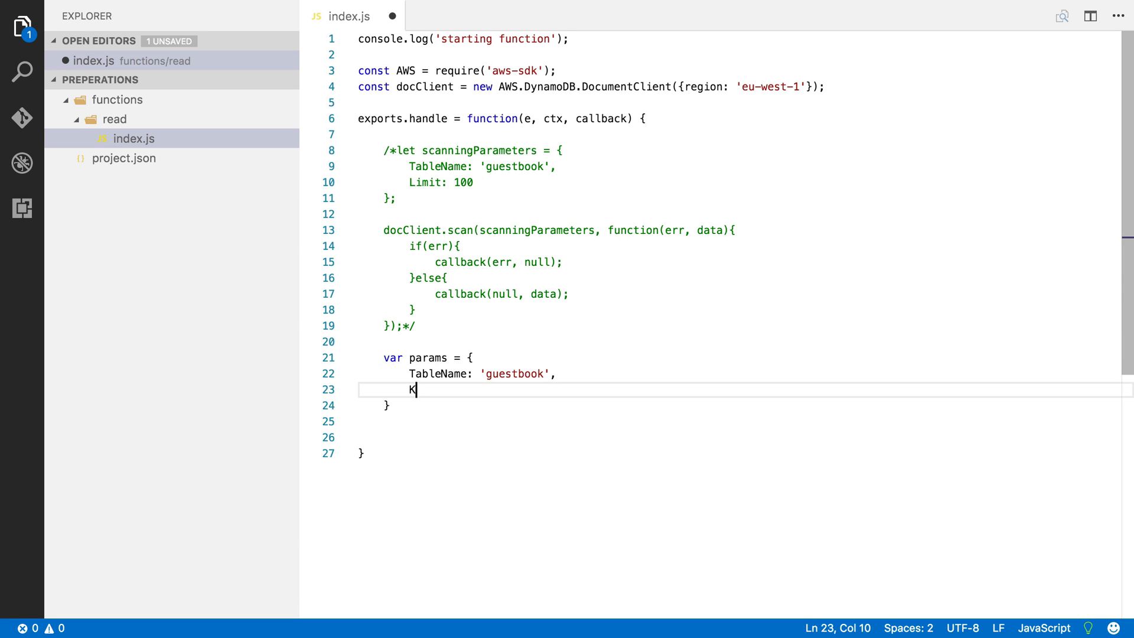
type("ey: {")
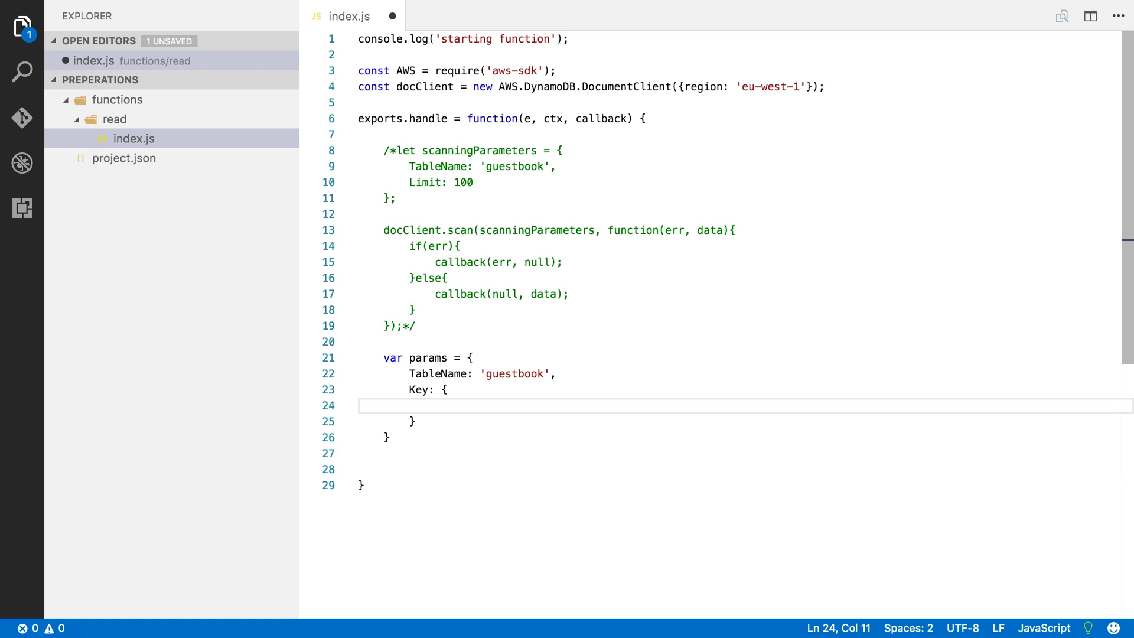
type("\"")
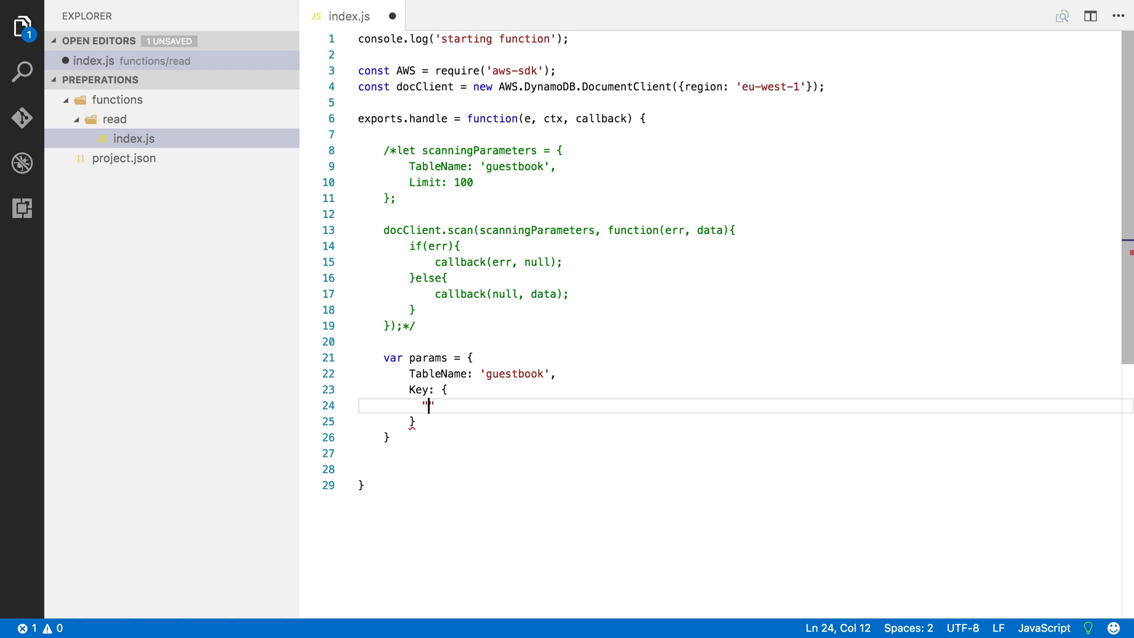
type("date\":")
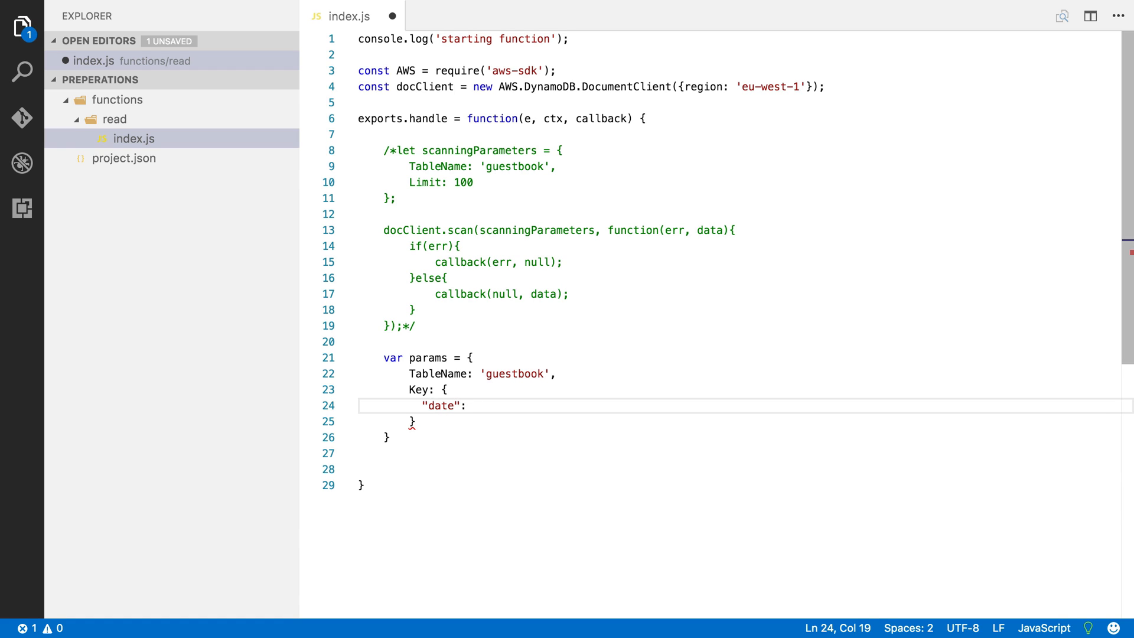
left_click(473, 406)
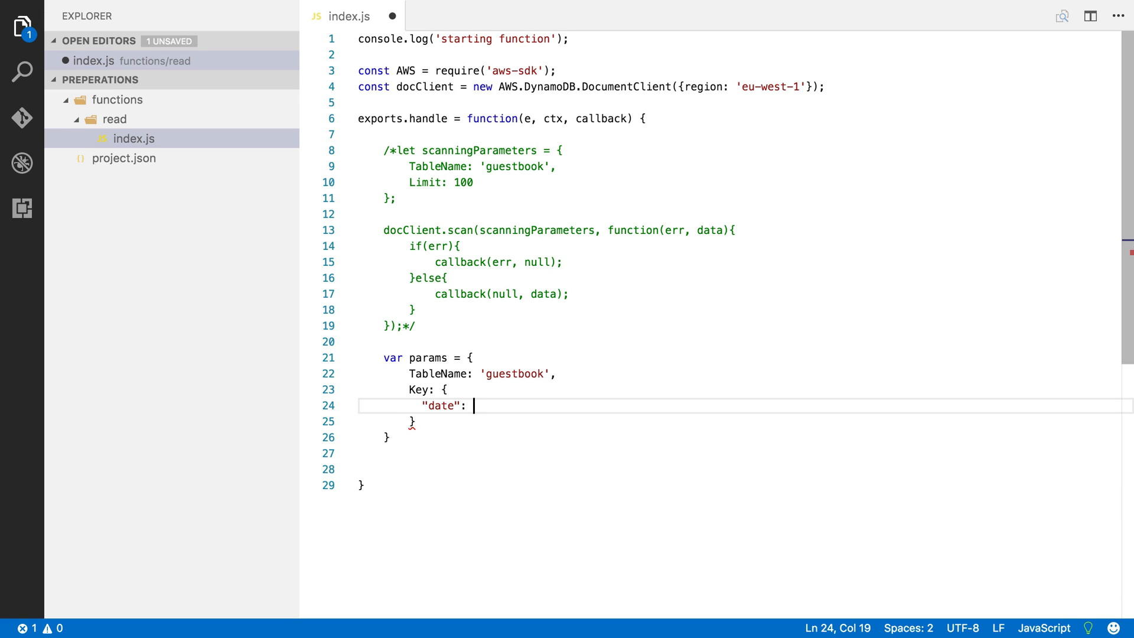
type("13")
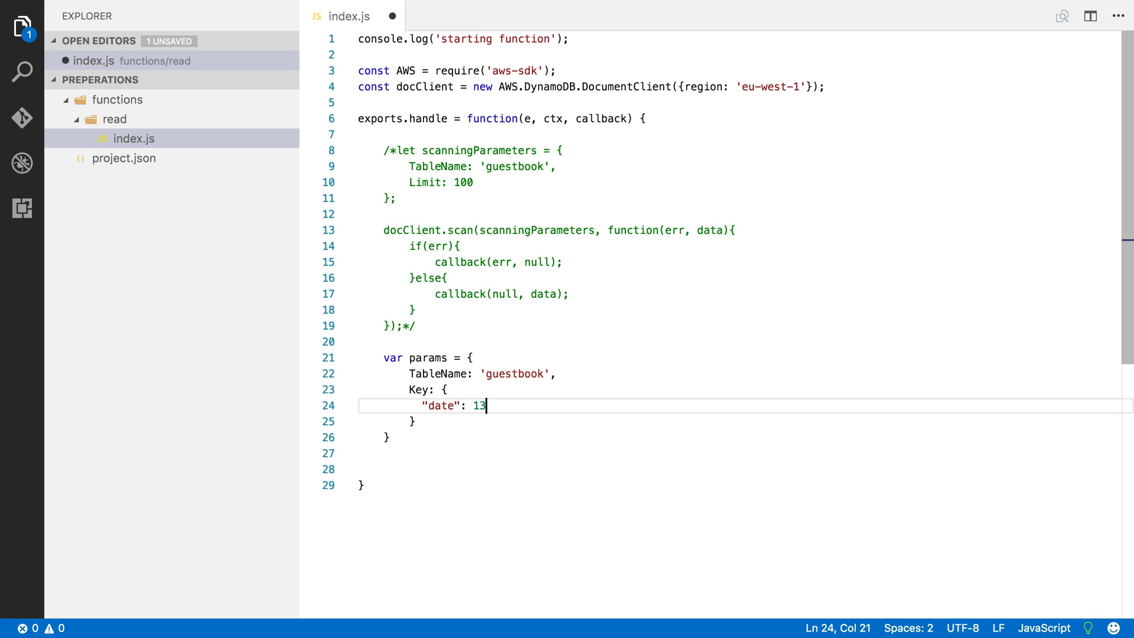
type("8369387498734,")
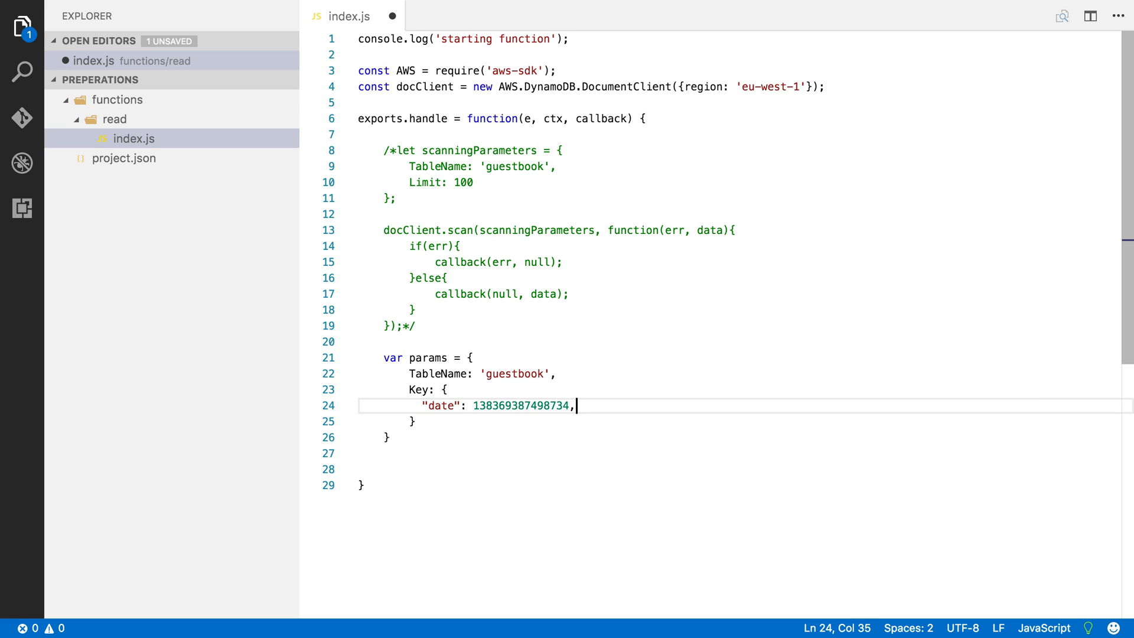
key("Backspace")
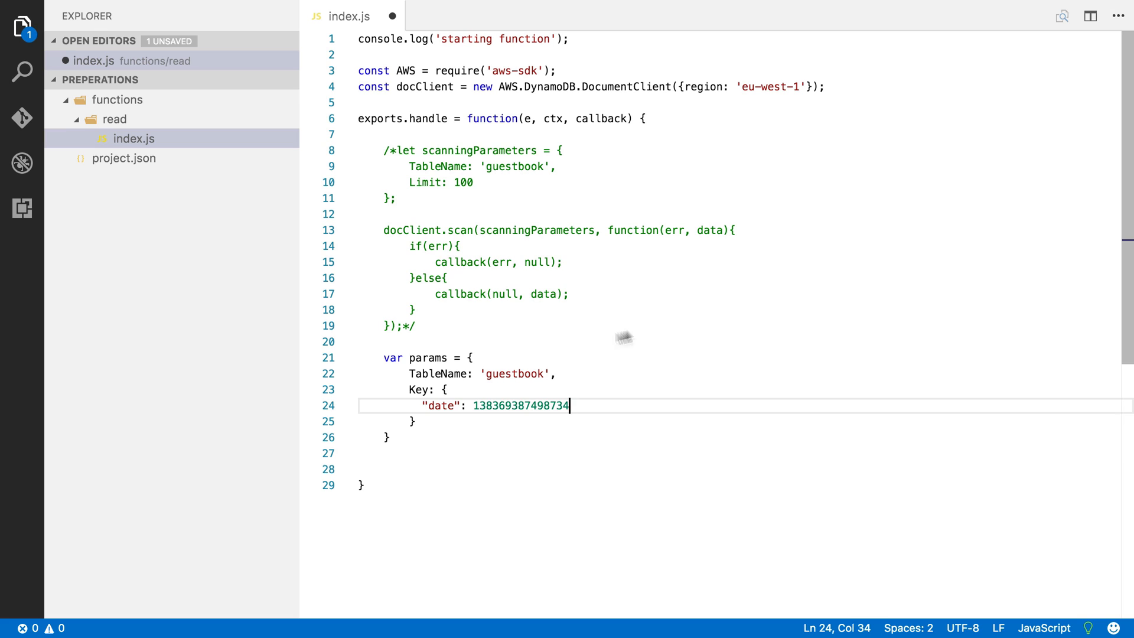
Check the 'guestbook' table name and date value, then move to the end of params.
double_click(514, 374)
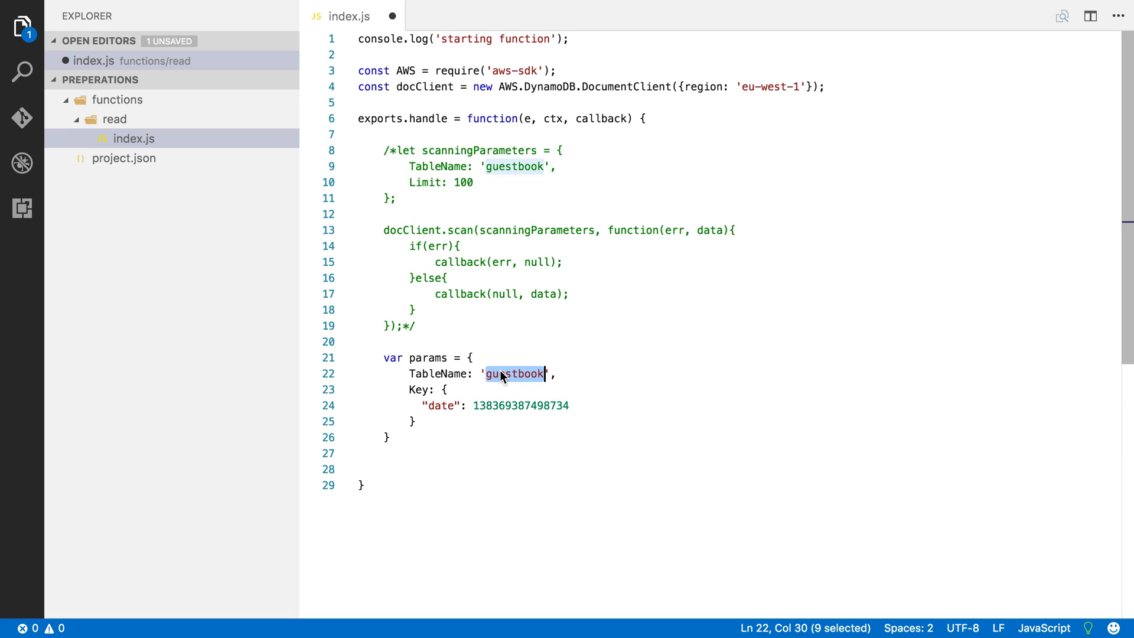
mouse_move(422, 390)
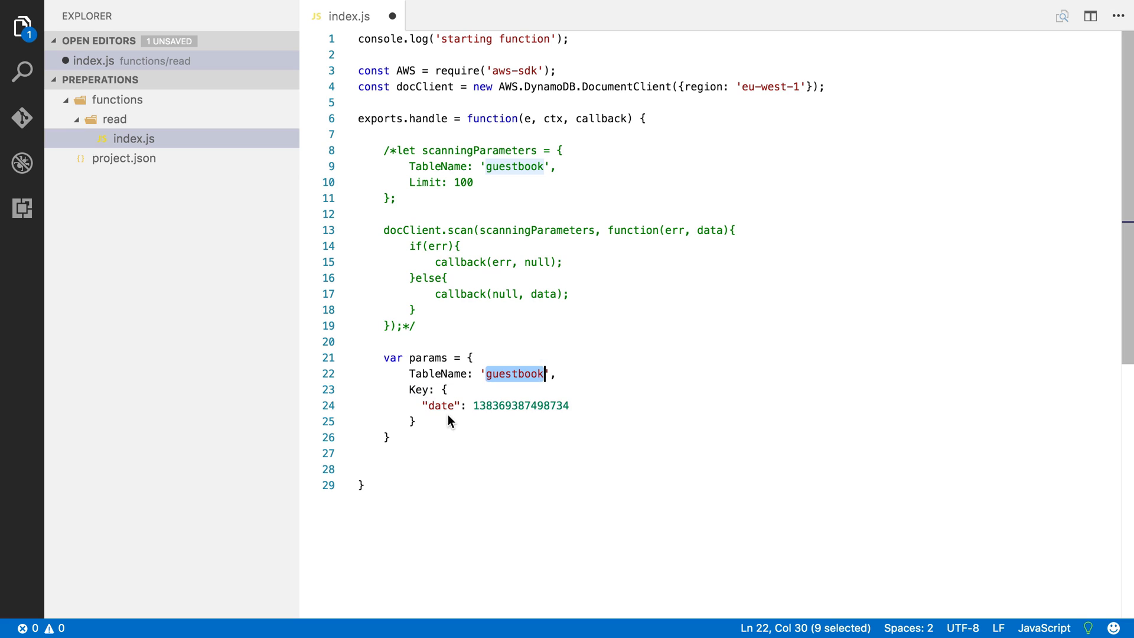
double_click(439, 405)
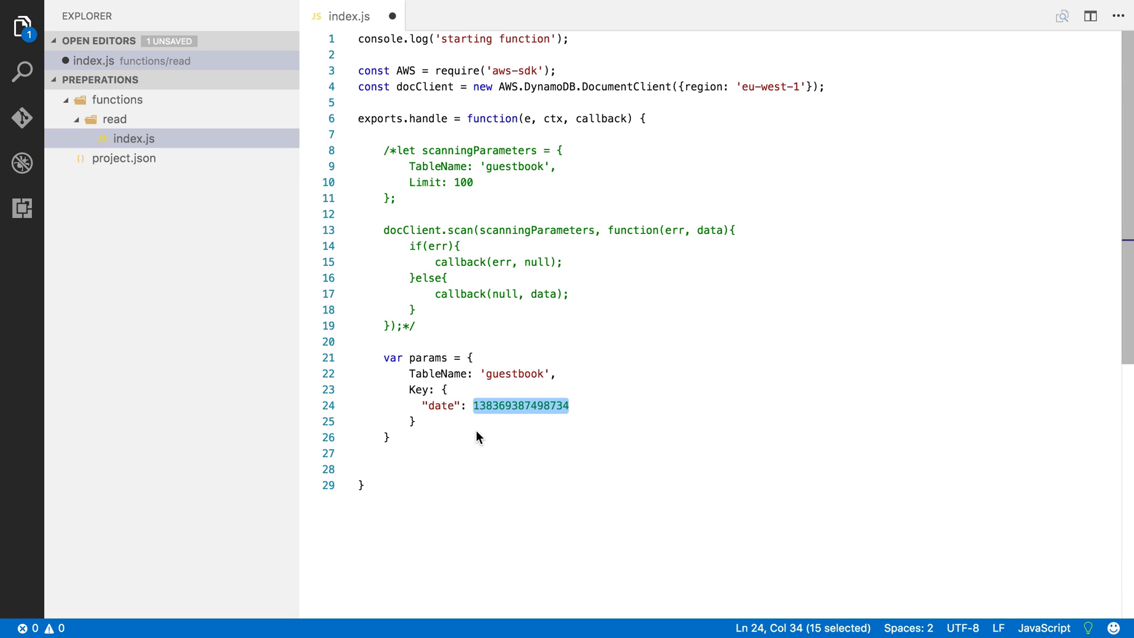
double_click(437, 406)
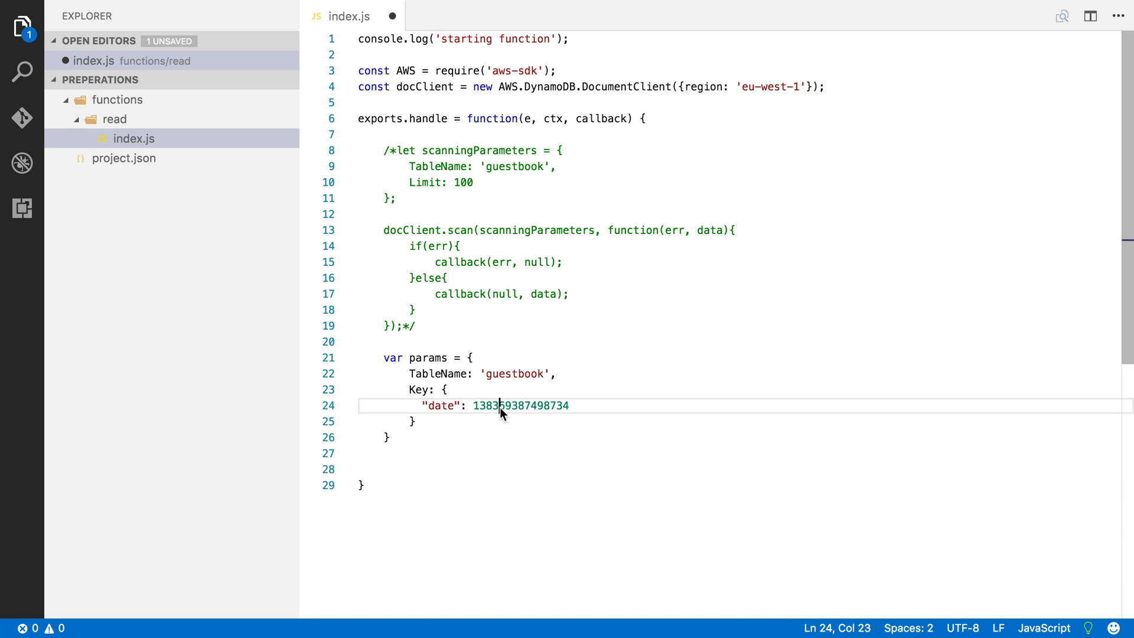
double_click(519, 405)
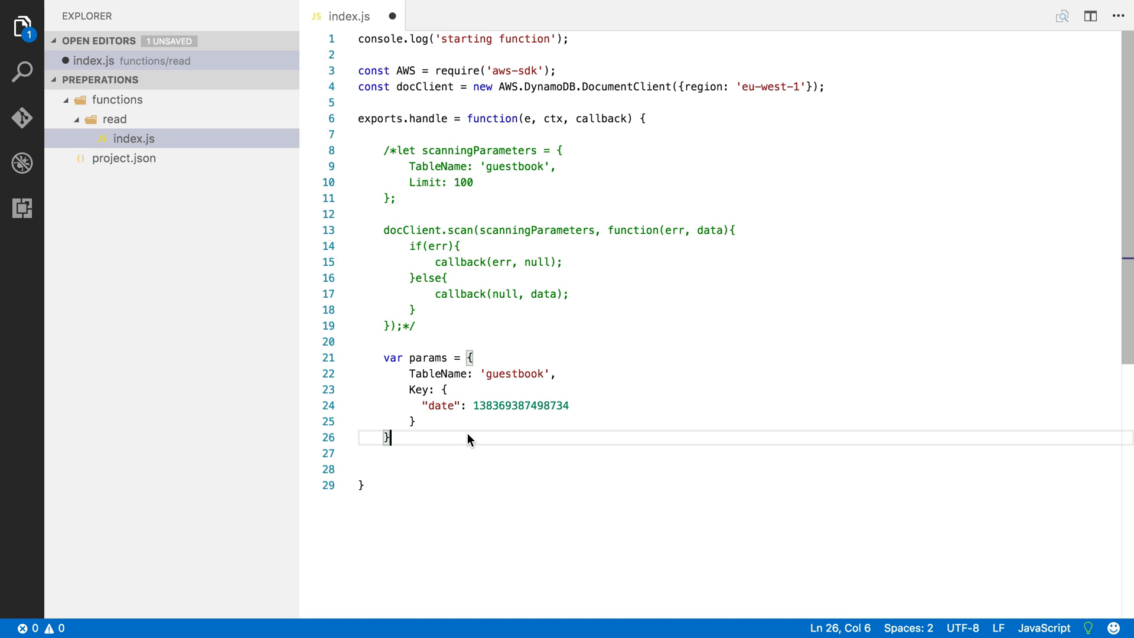
Write docClient.get(params) with a callback returning (err, null) on error, else (null, data).
key("Enter")
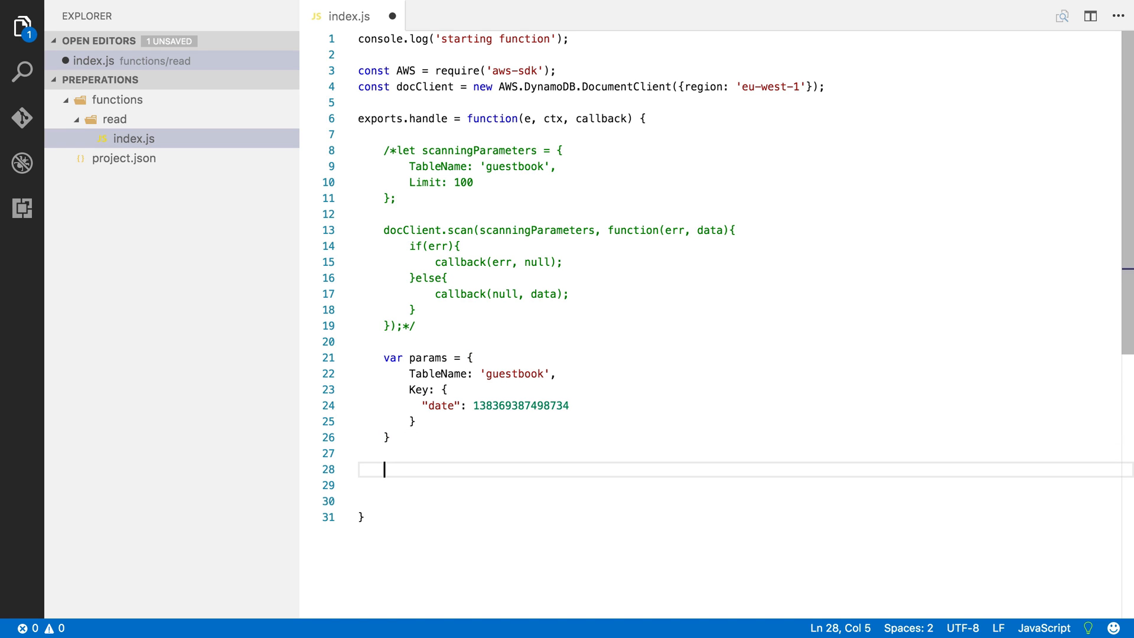
type("docClient")
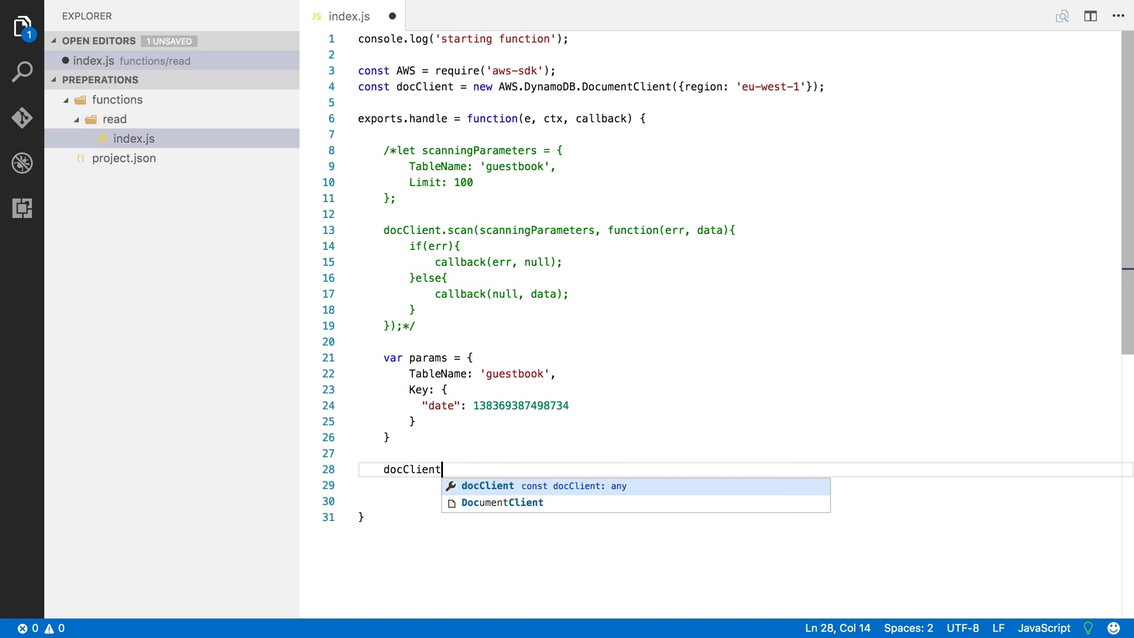
type(".get(param")
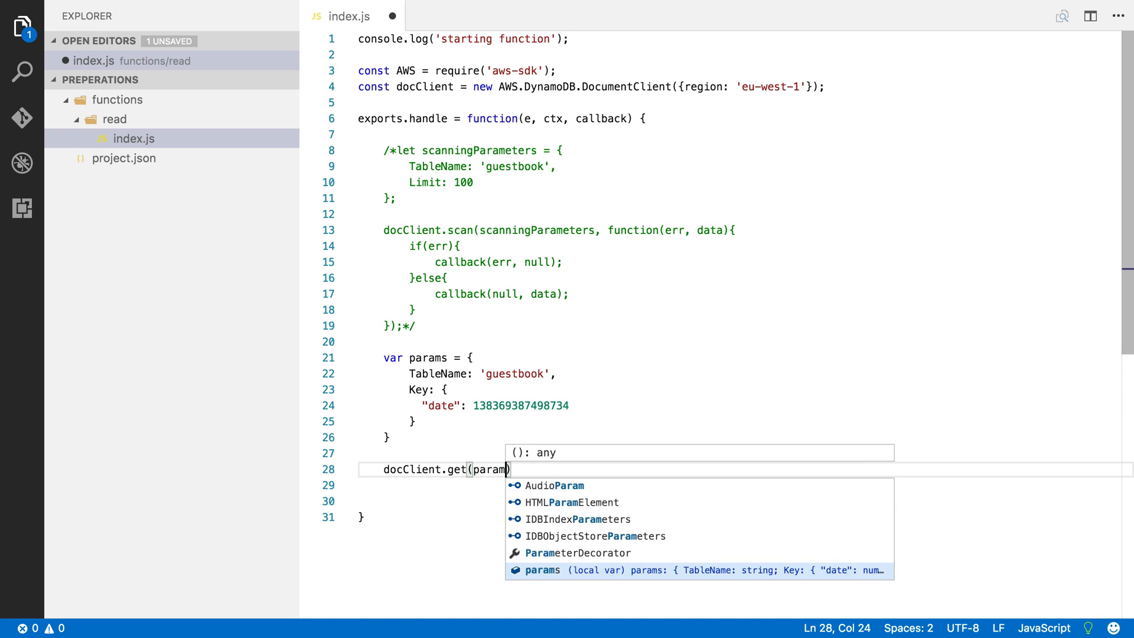
type(", function(err,")
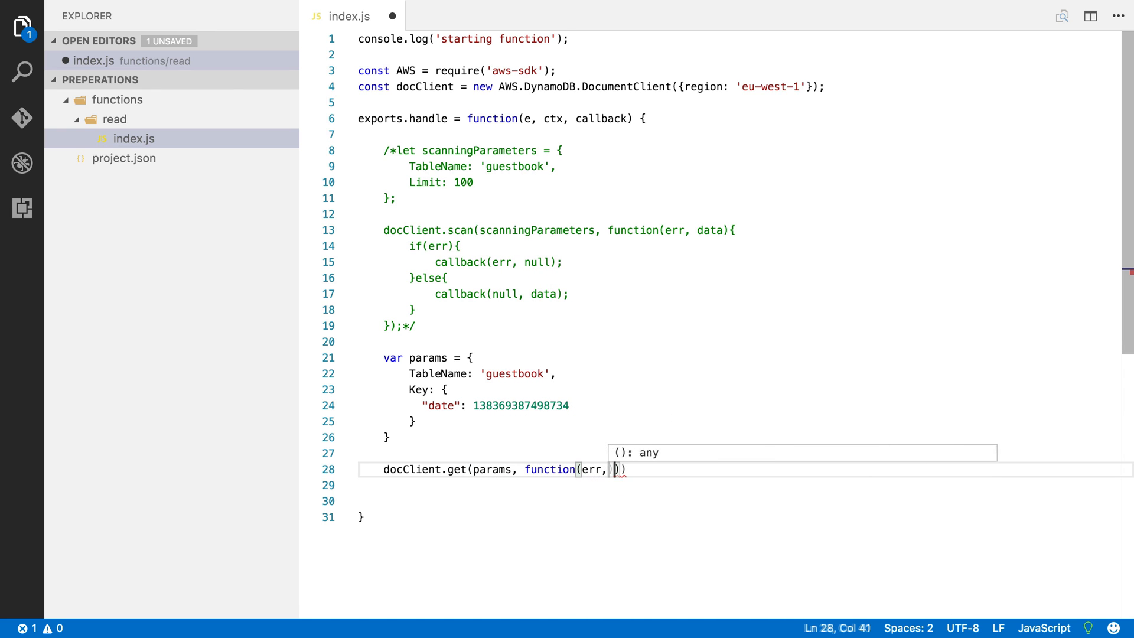
type("data){")
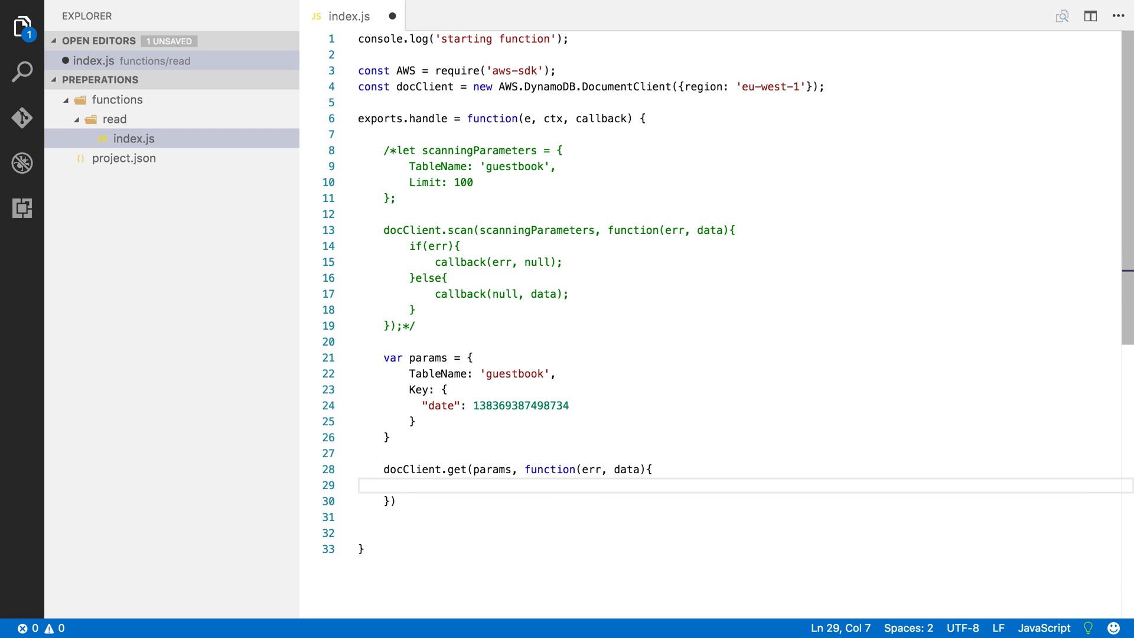
type("if(err){")
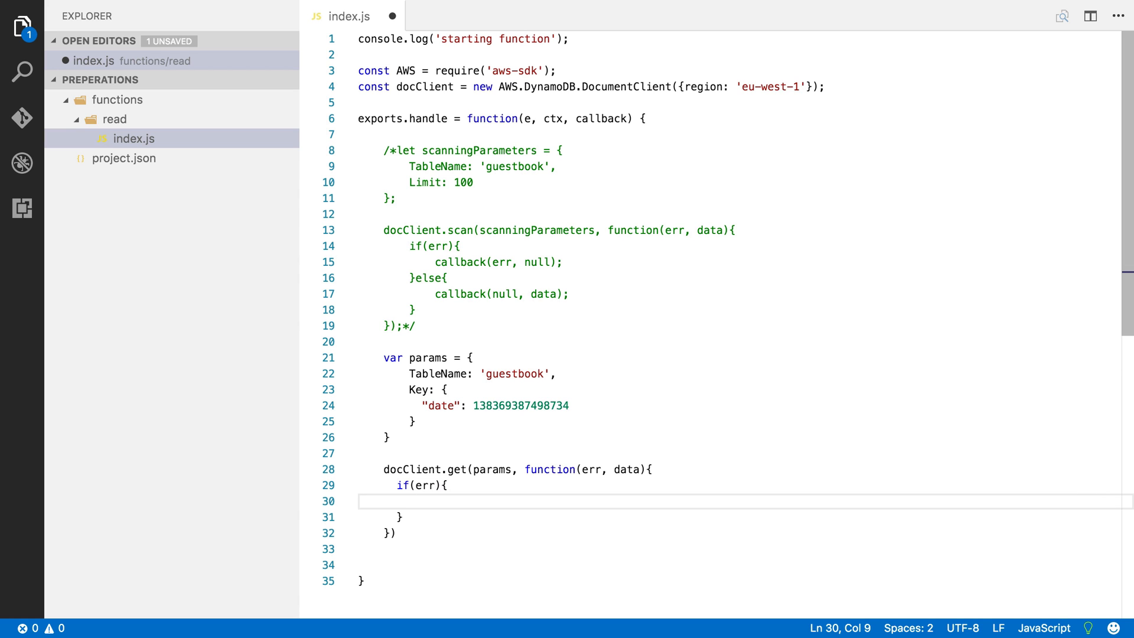
type("callback(")
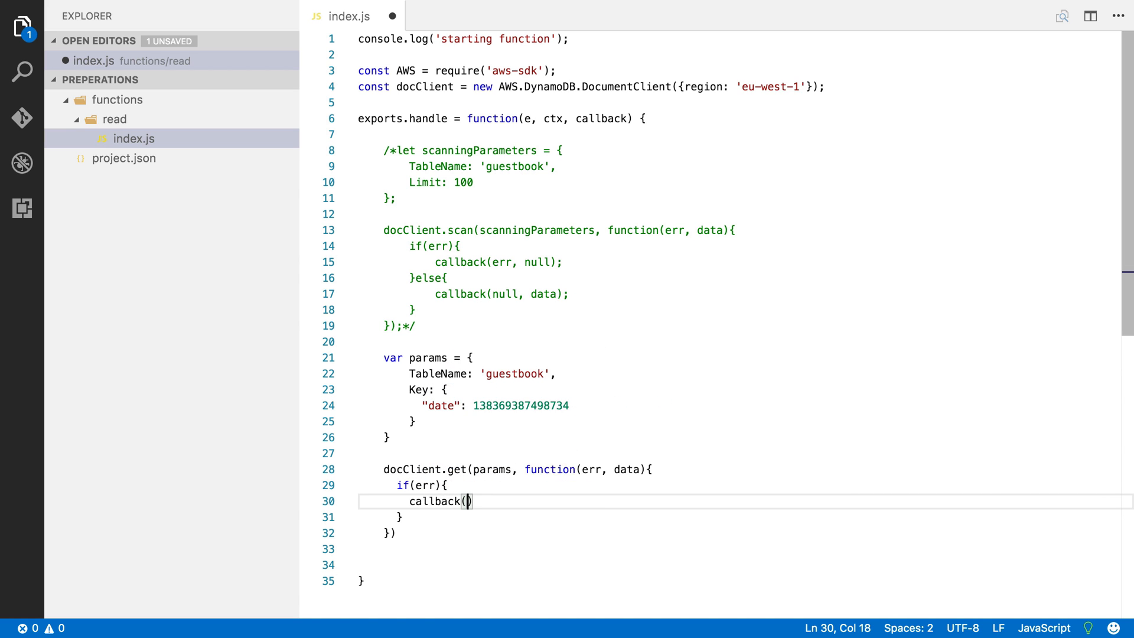
type("err, null")
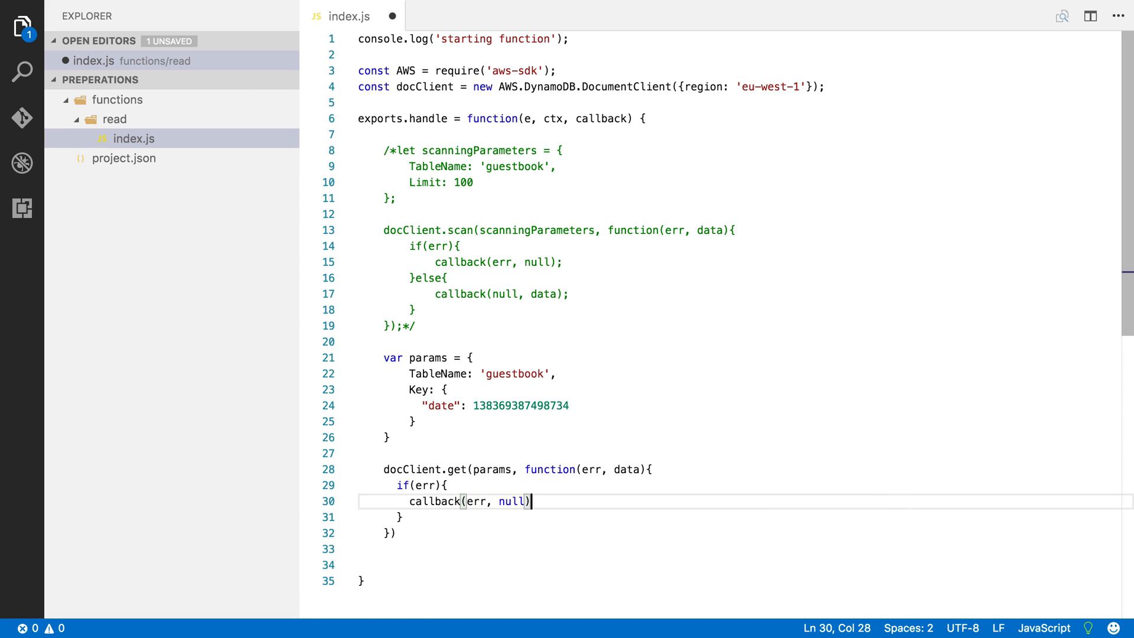
type(";")
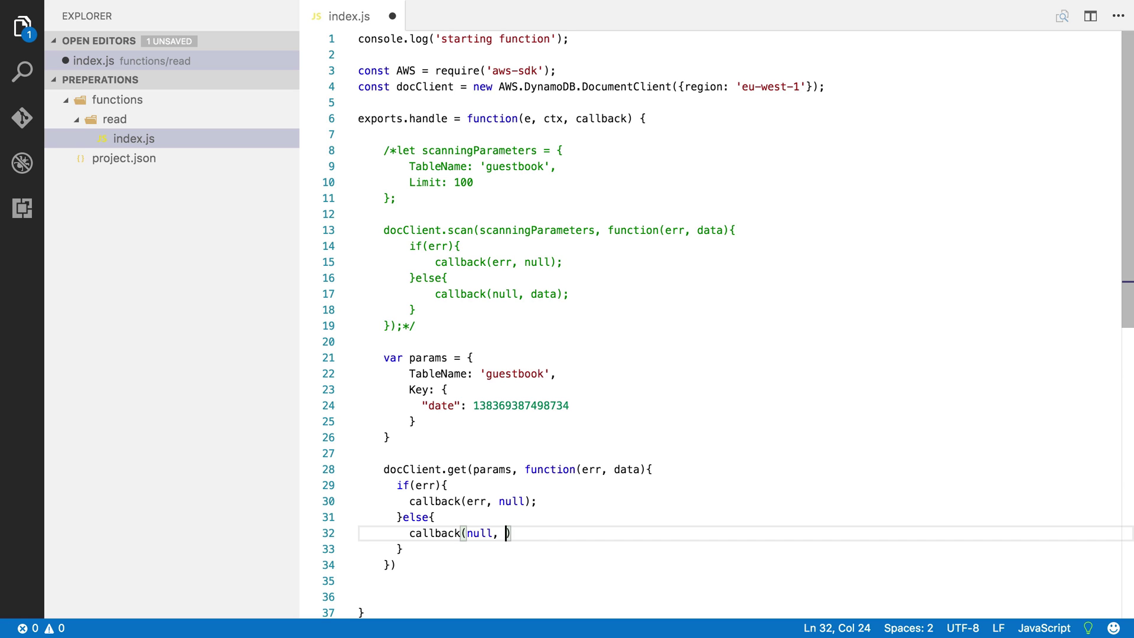
type("data);")
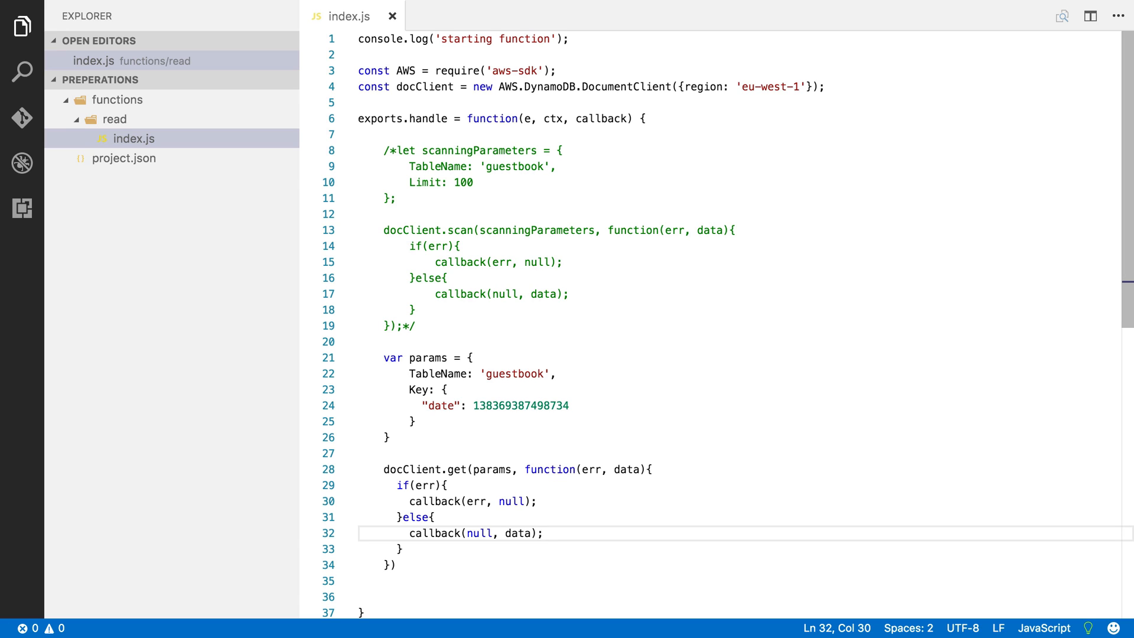
left_click(543, 533)
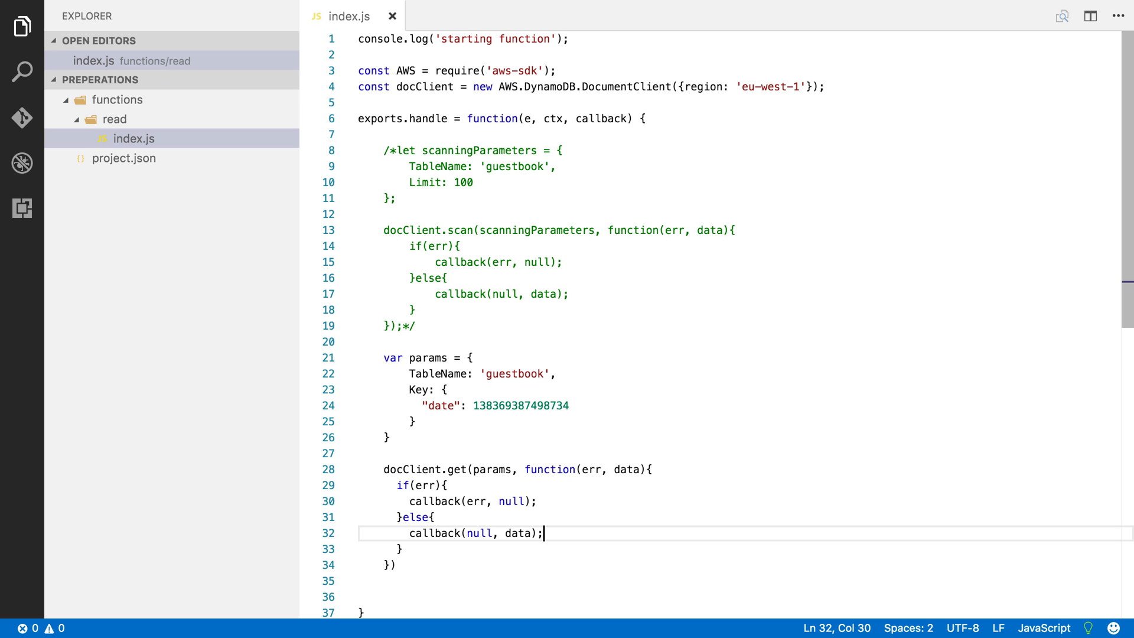
left_click(385, 357)
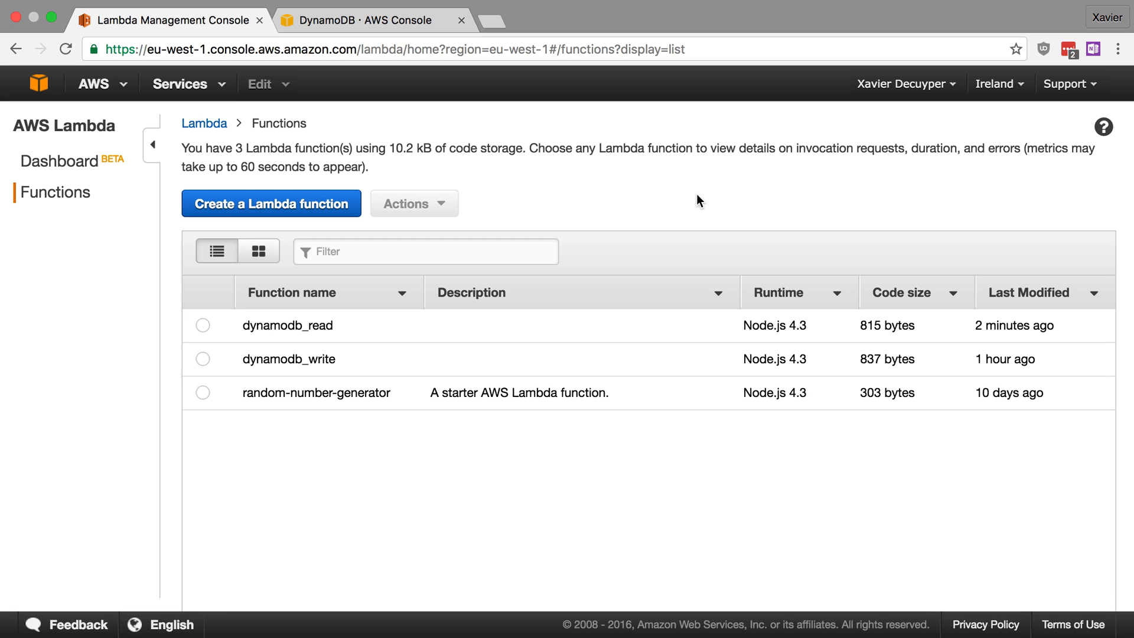
mouse_move(349, 319)
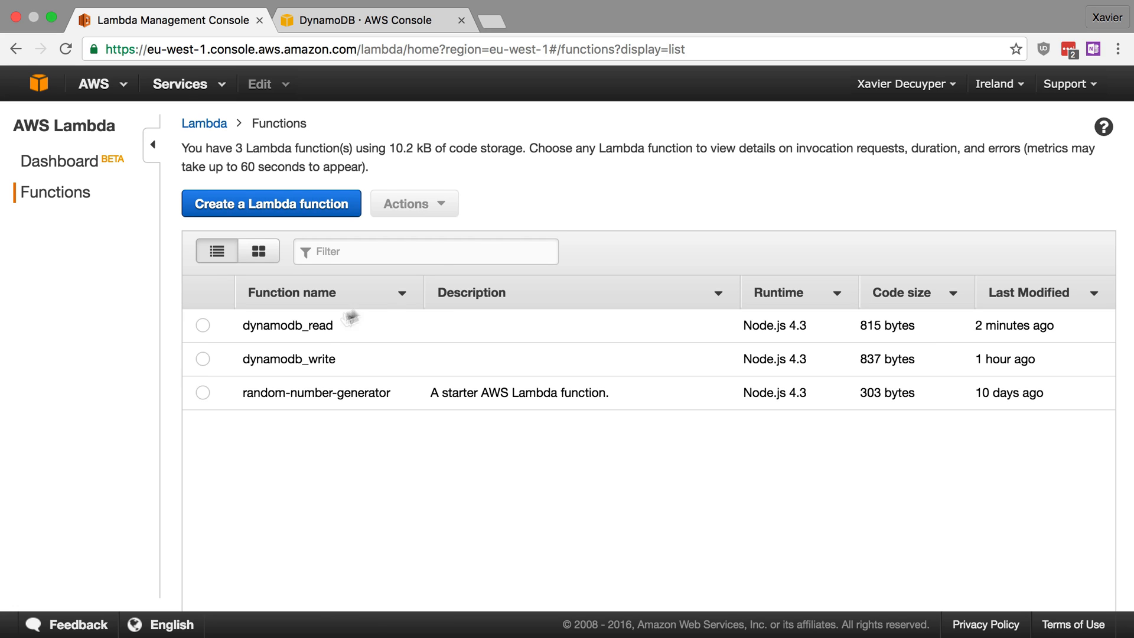
Test dynamodb_read and inspect the returned 'Love your site!' guestbook item.
left_click(287, 326)
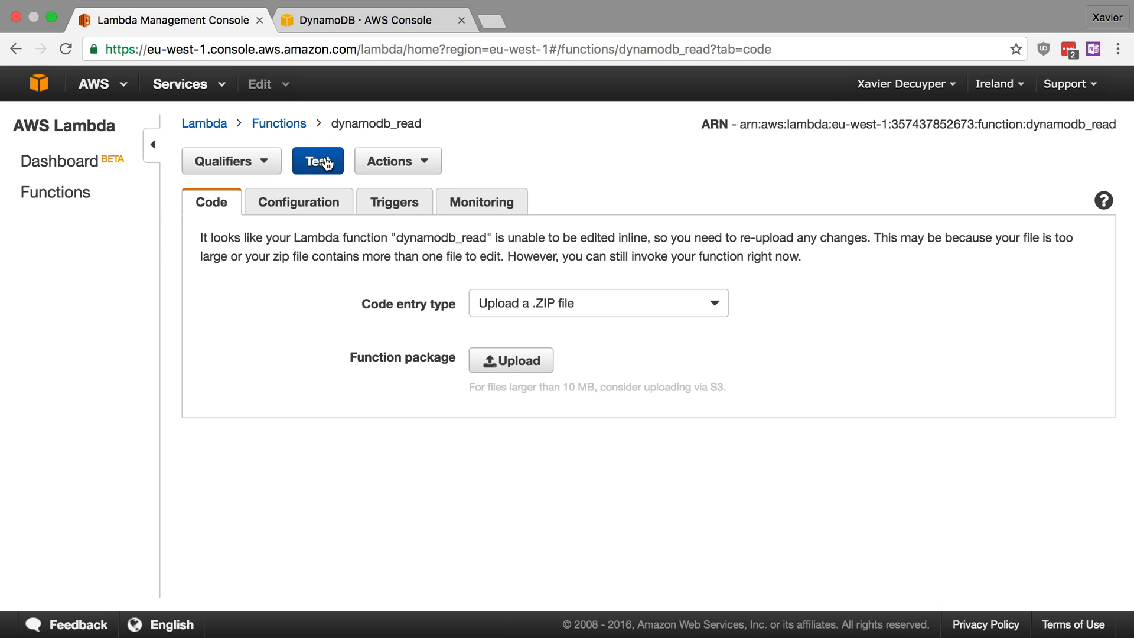
mouse_move(334, 169)
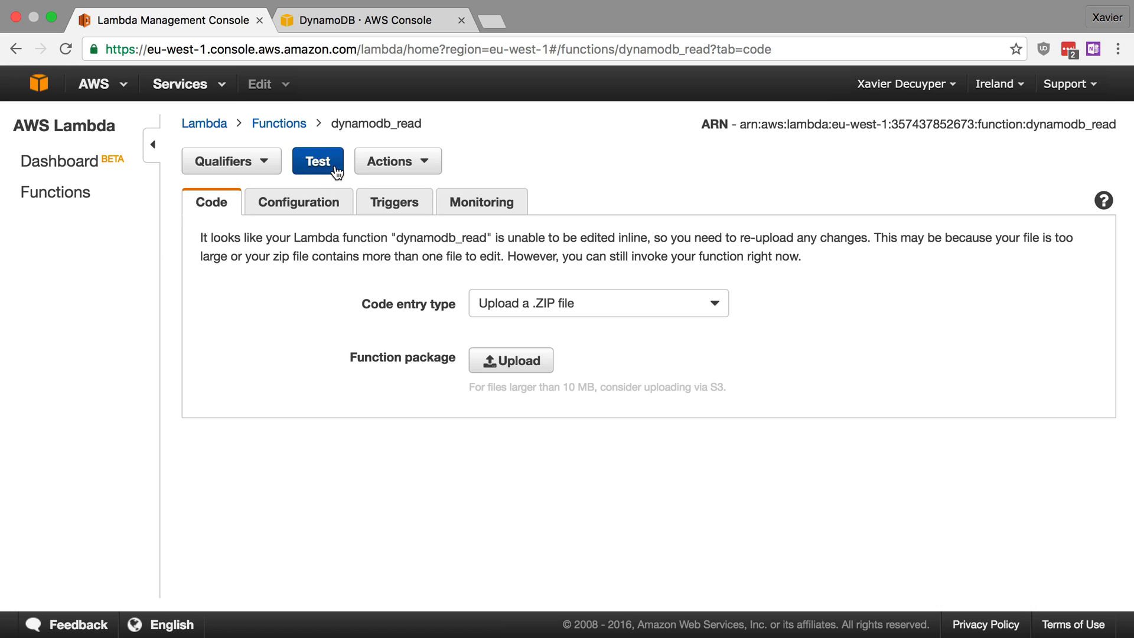
left_click(317, 161)
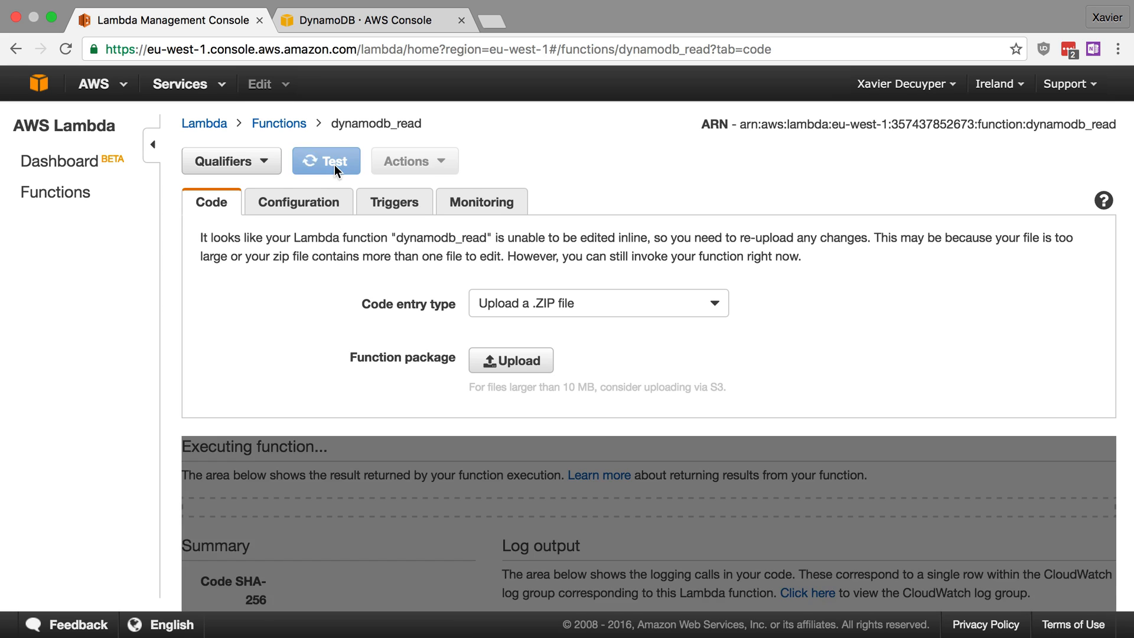
left_click(326, 161)
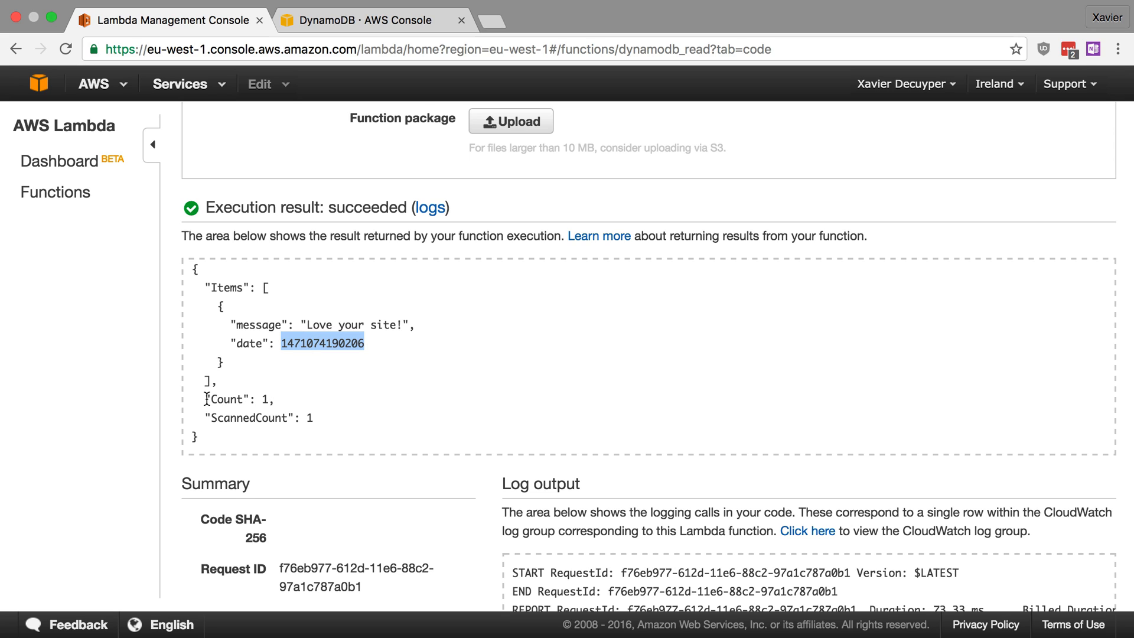
double_click(248, 417)
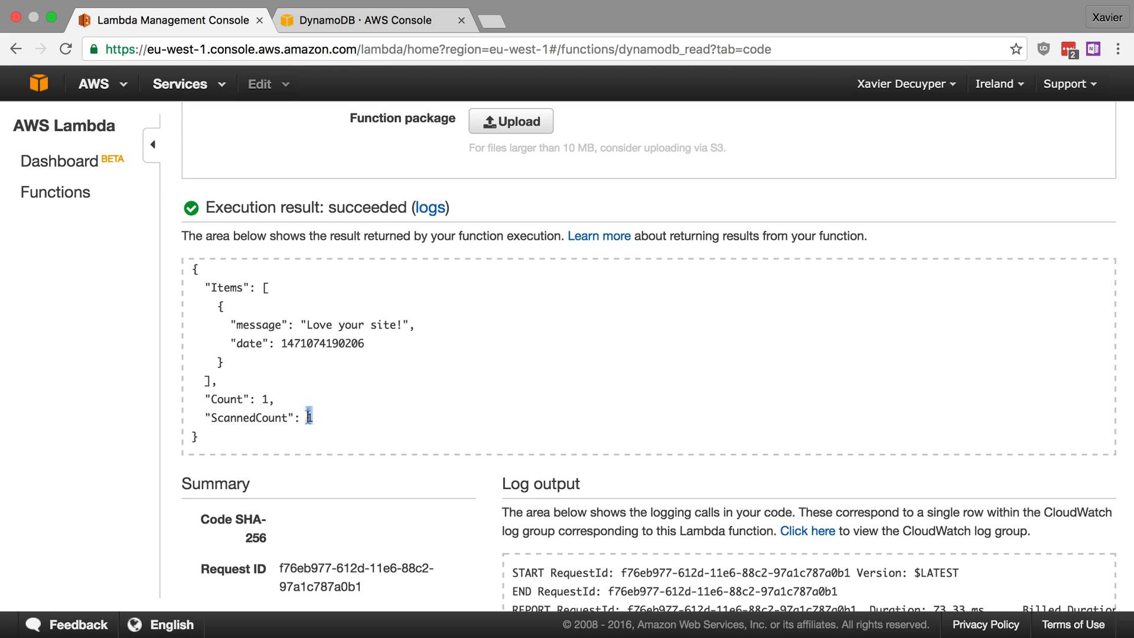
left_click(368, 20)
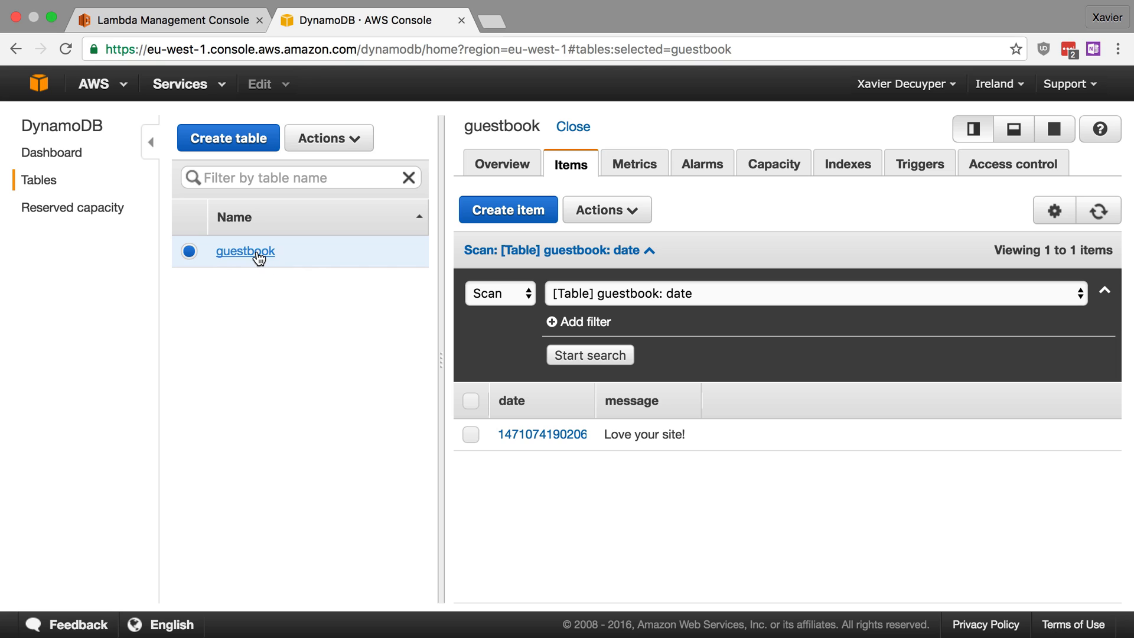
mouse_move(579, 164)
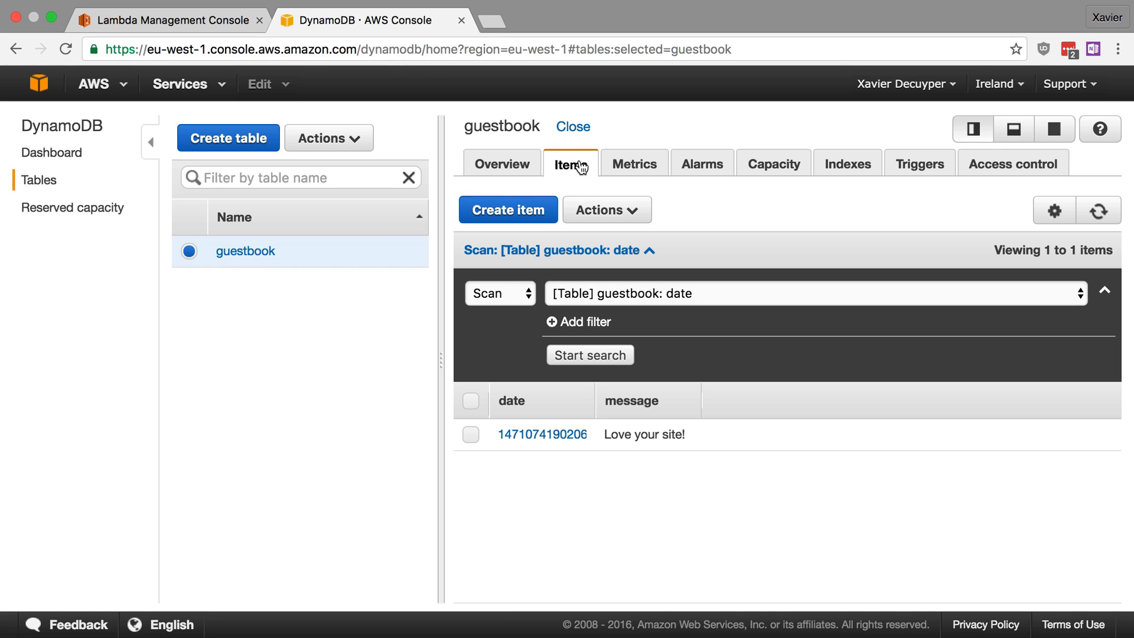
left_click(507, 210)
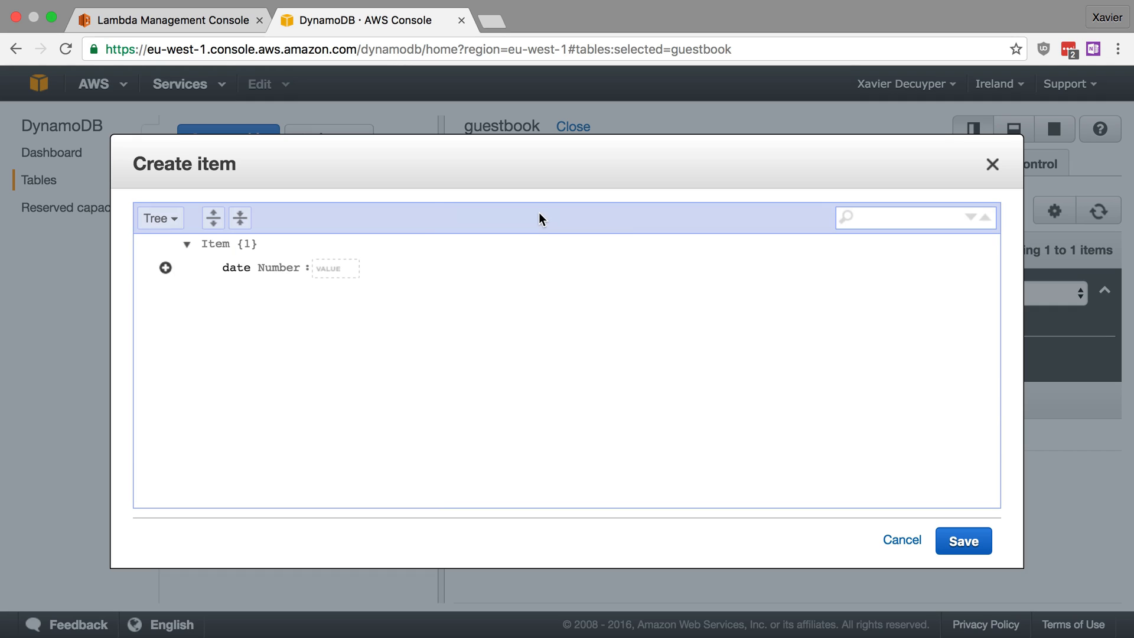
type("873987")
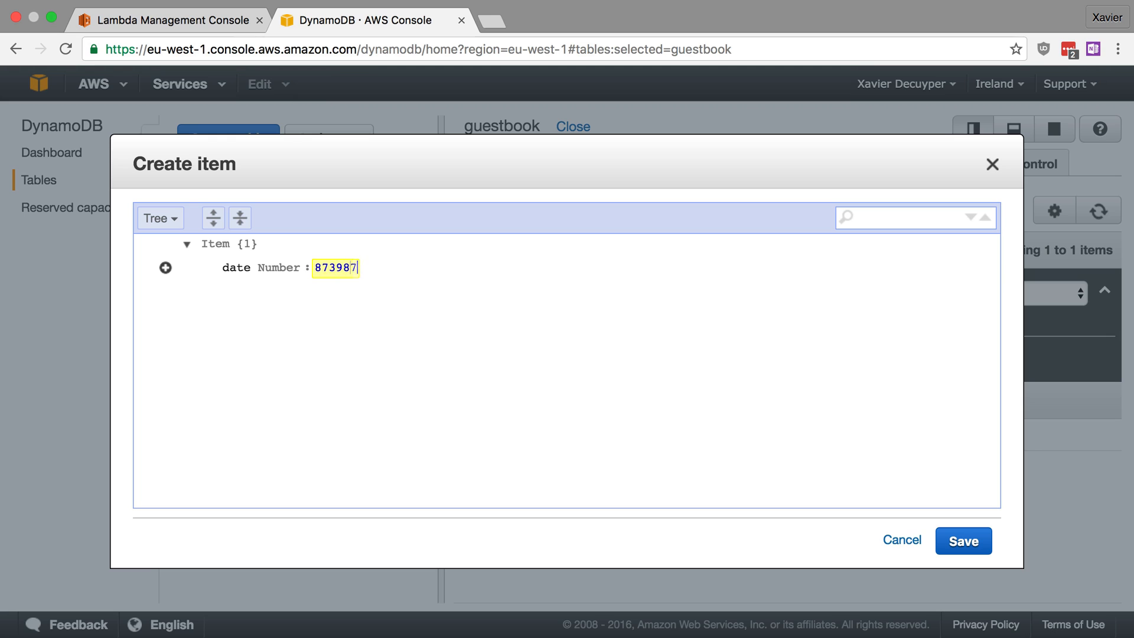
left_click(165, 267)
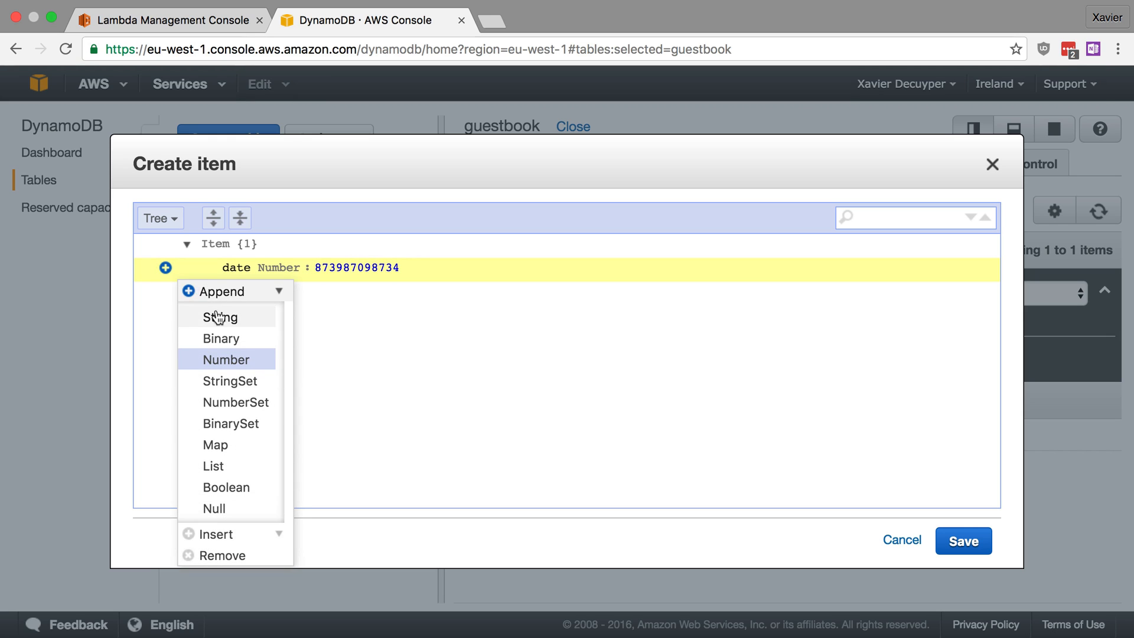
left_click(219, 317)
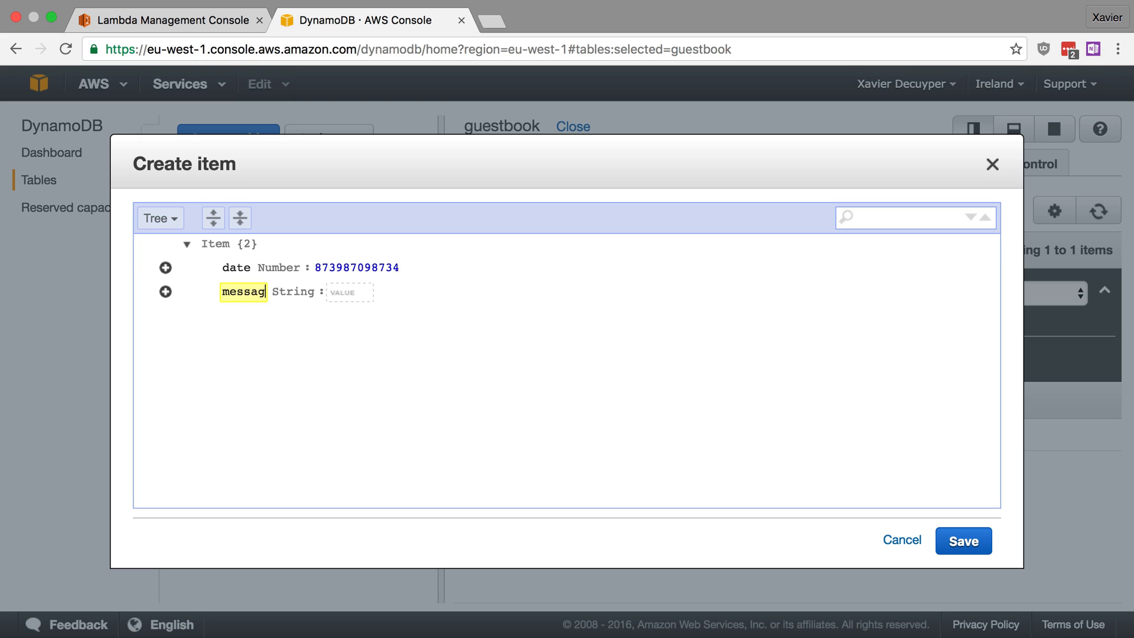
type("I also")
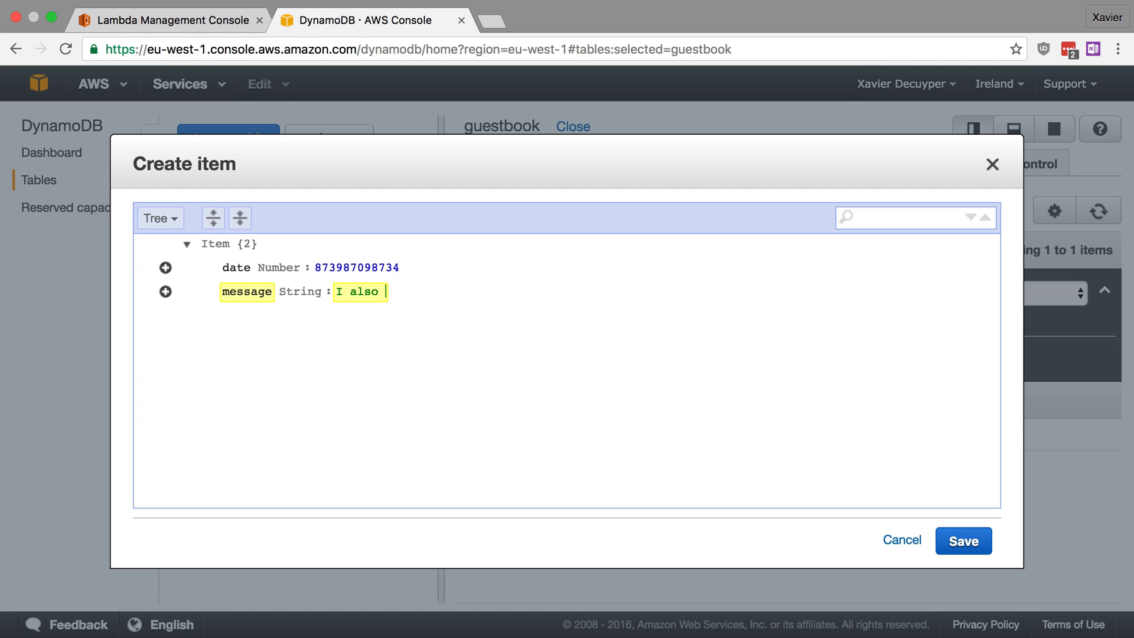
type("love your website!")
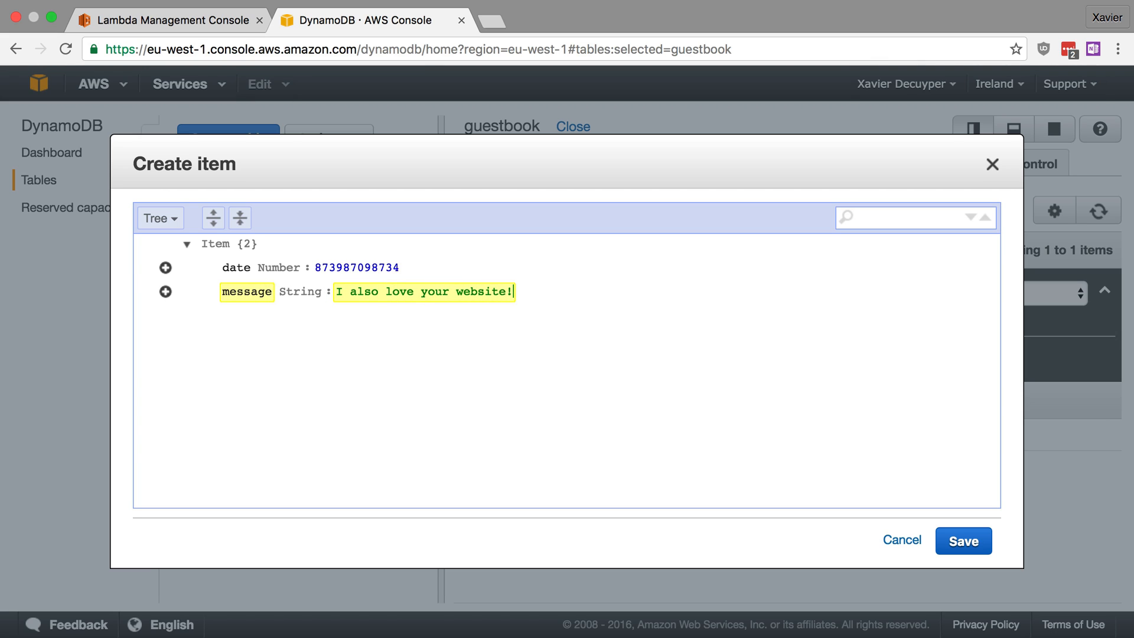
left_click(963, 540)
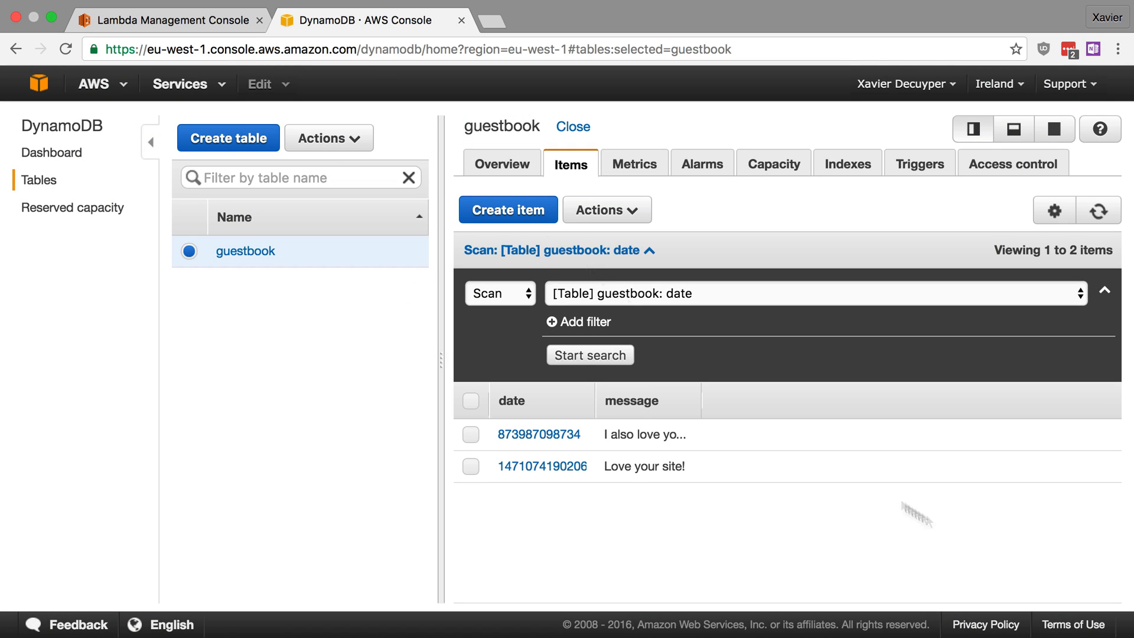
Rerun the dynamodb_read test and verify Count and ScannedCount both show 2.
left_click(166, 20)
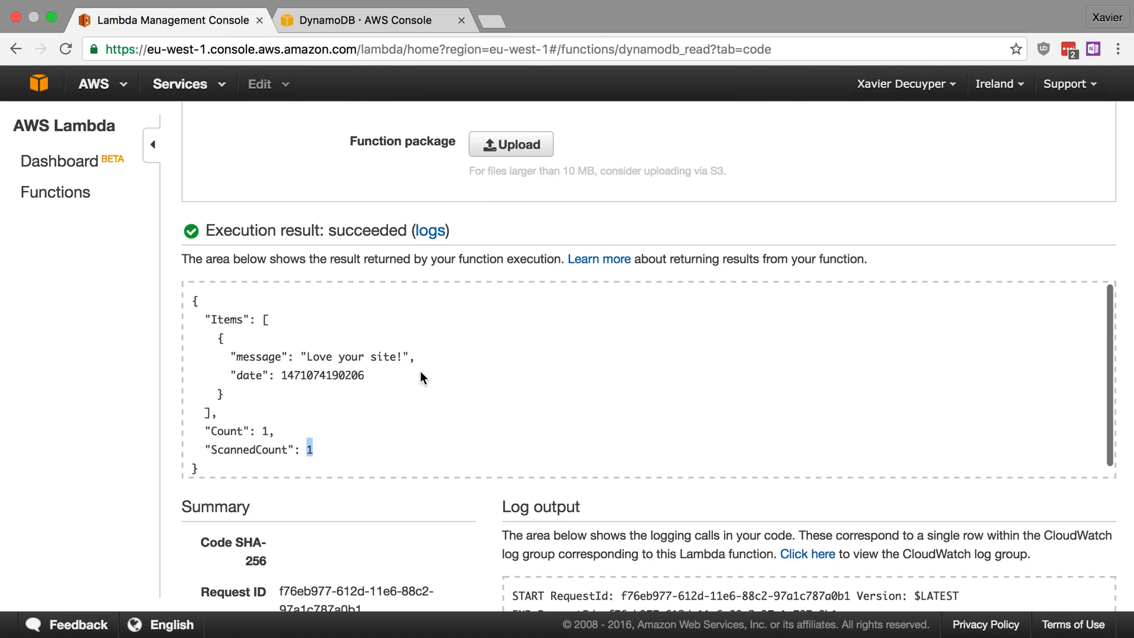
scroll("up", 3)
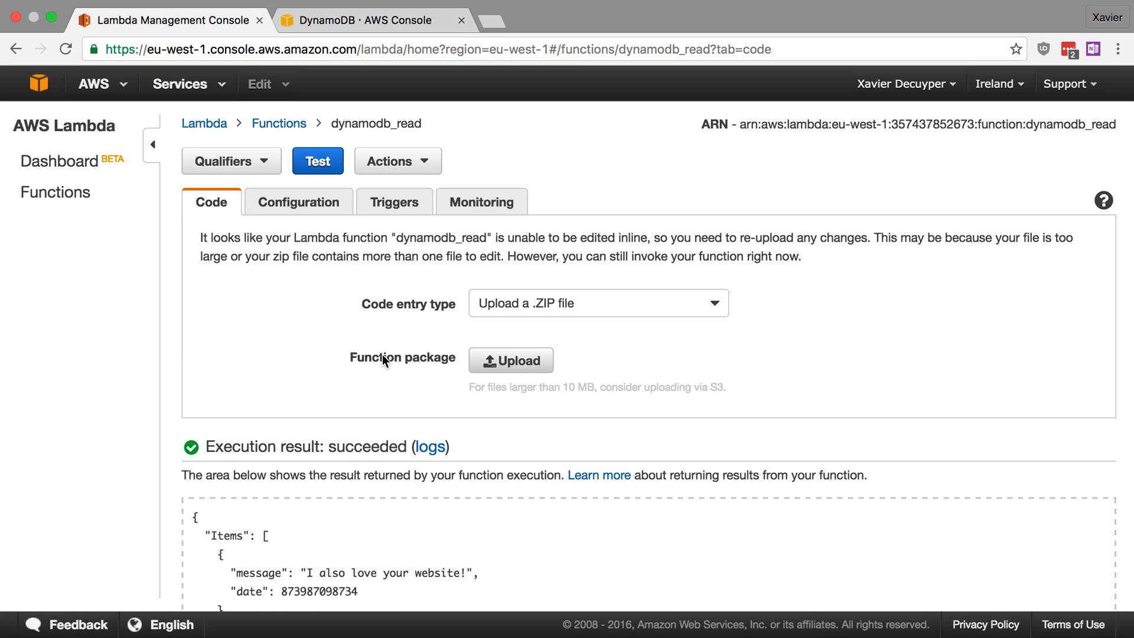
scroll("down", 3)
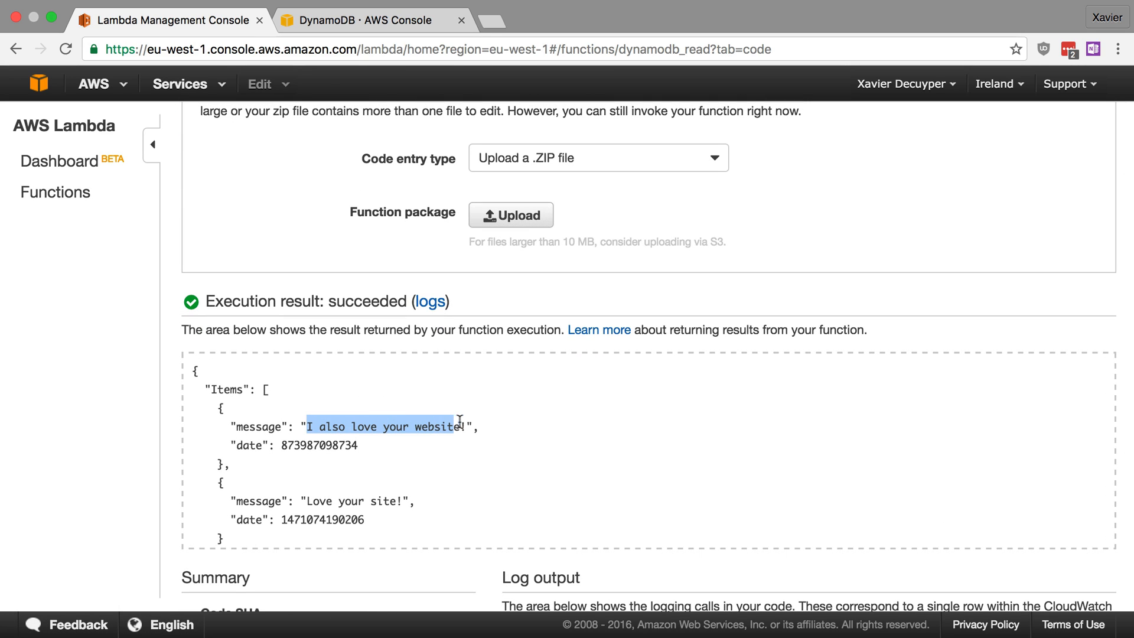
scroll("down", 3)
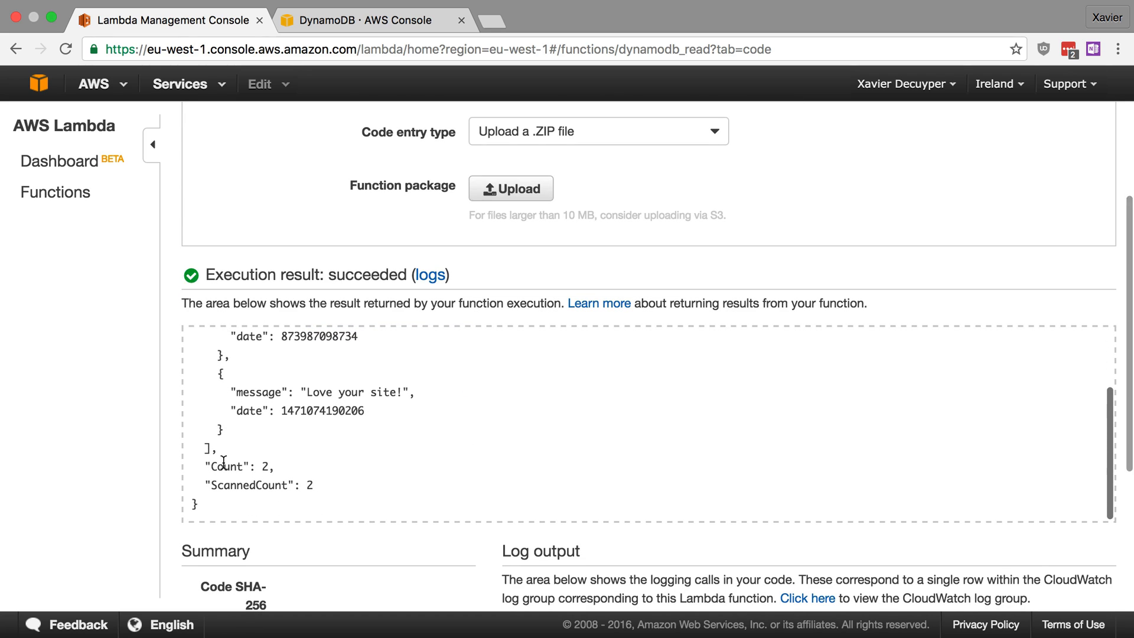
double_click(249, 484)
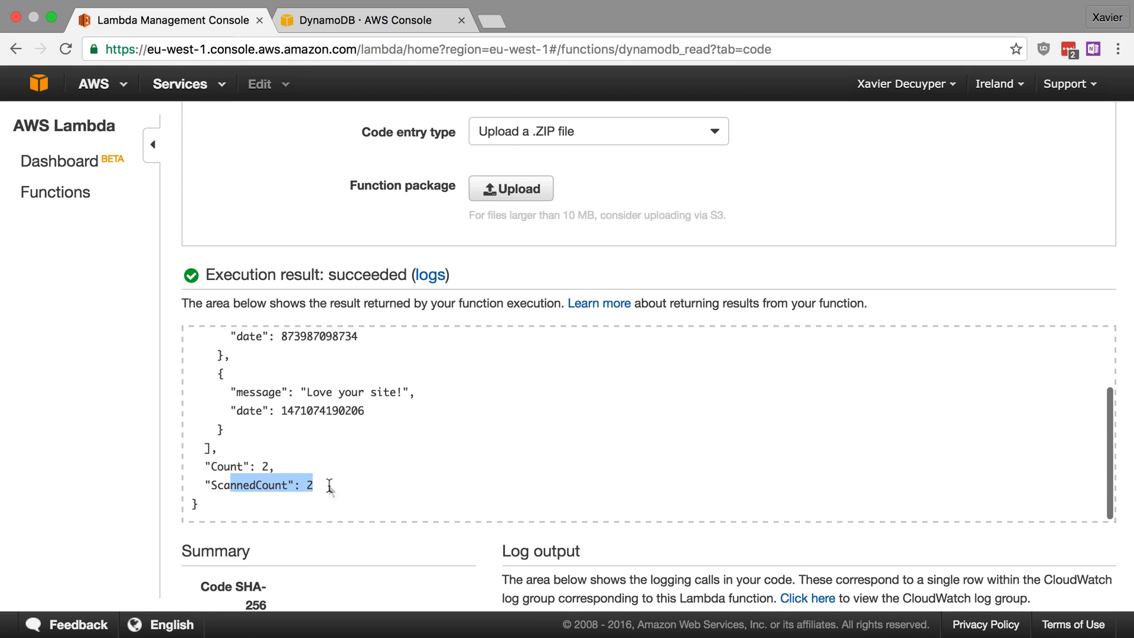